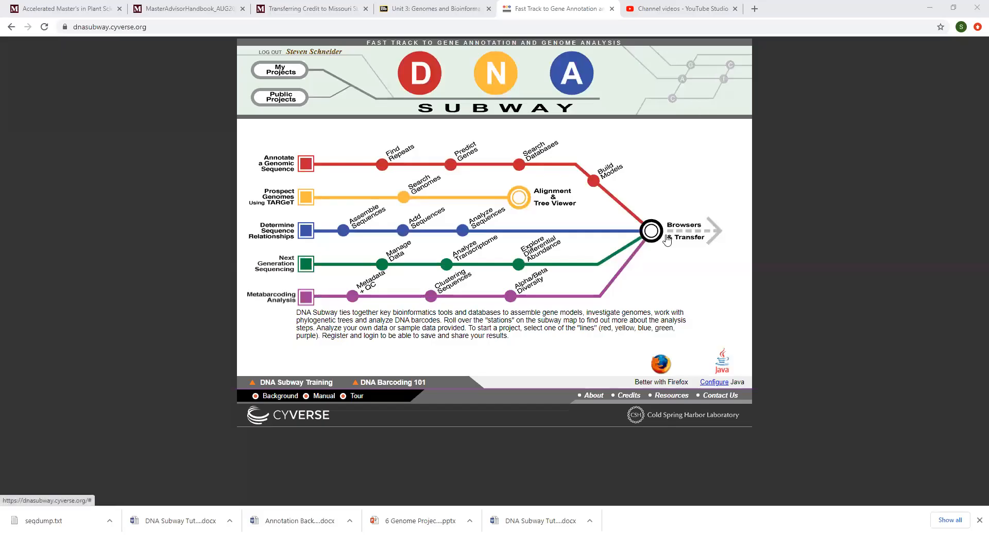
pyautogui.moveTo(679, 354)
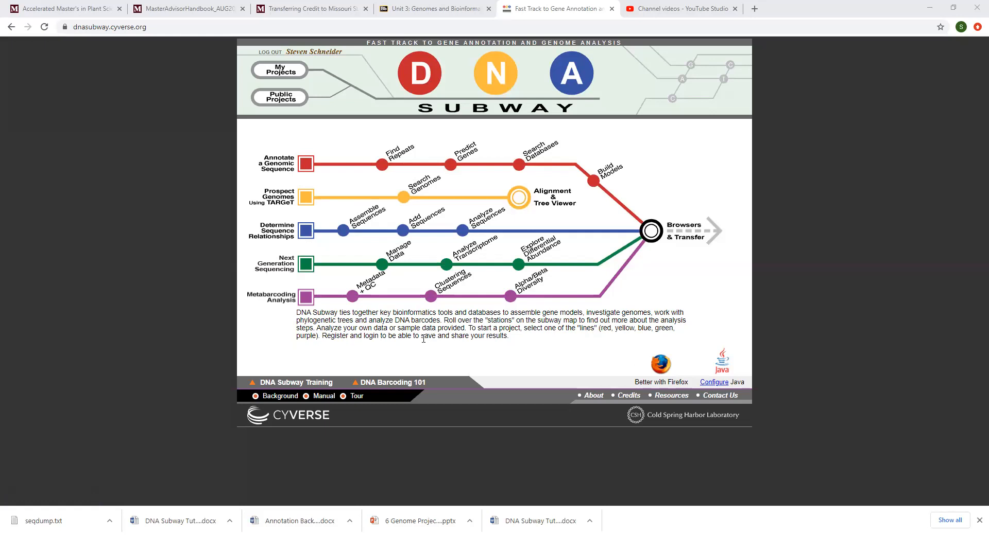
pyautogui.moveTo(335, 171)
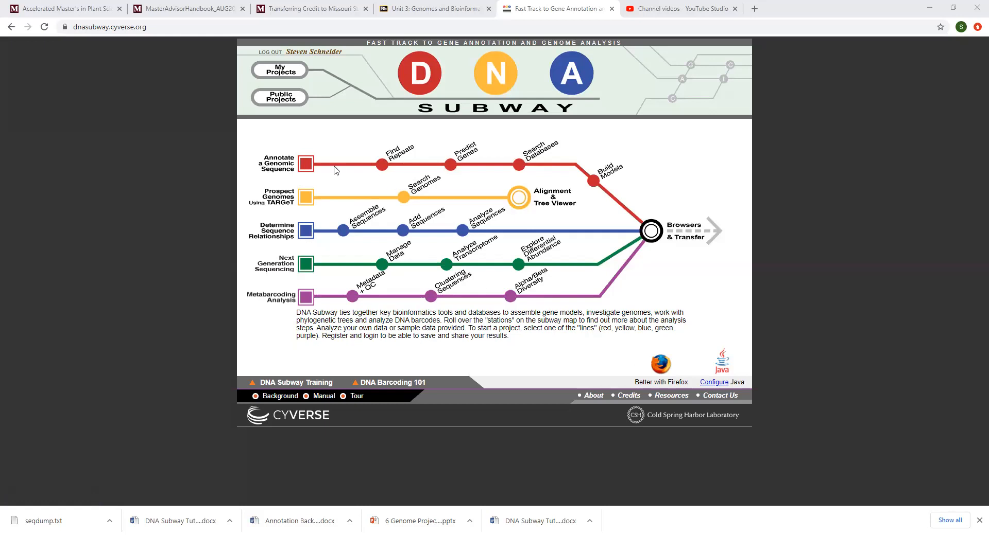
# - Glance at the Annotate a Genomic Sequence options, then open the Background Information lesson
pyautogui.click(306, 164)
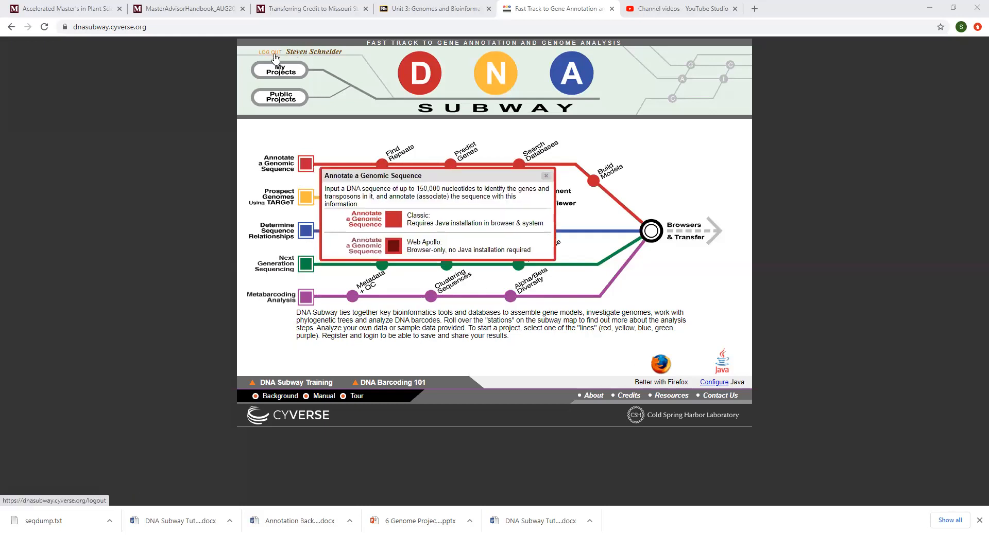
pyautogui.moveTo(354, 271)
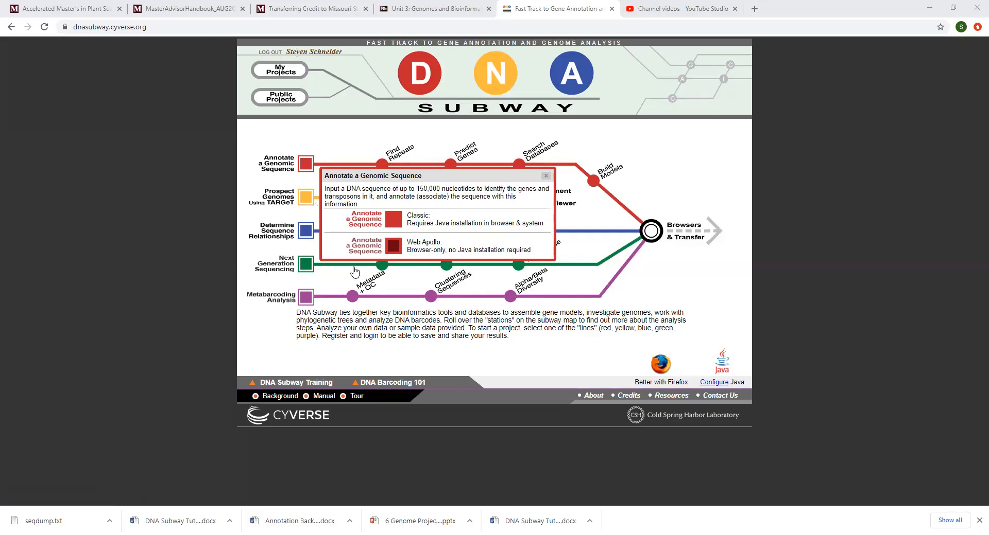
pyautogui.click(545, 175)
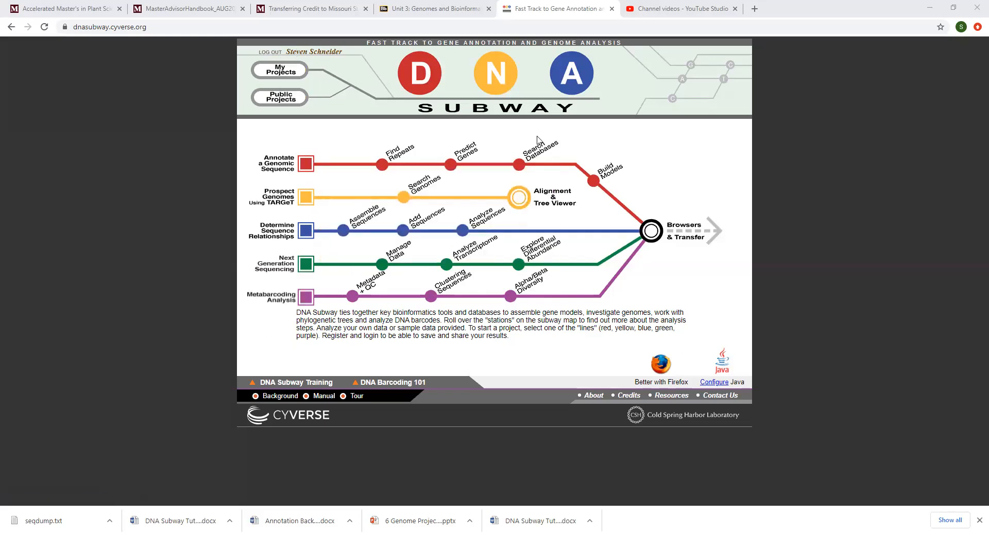
pyautogui.click(305, 164)
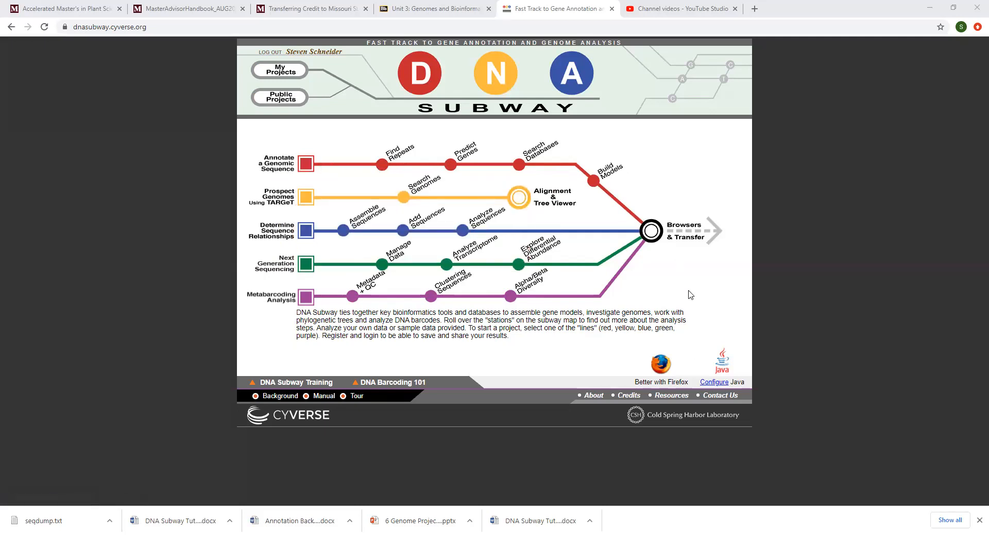
pyautogui.moveTo(276, 396)
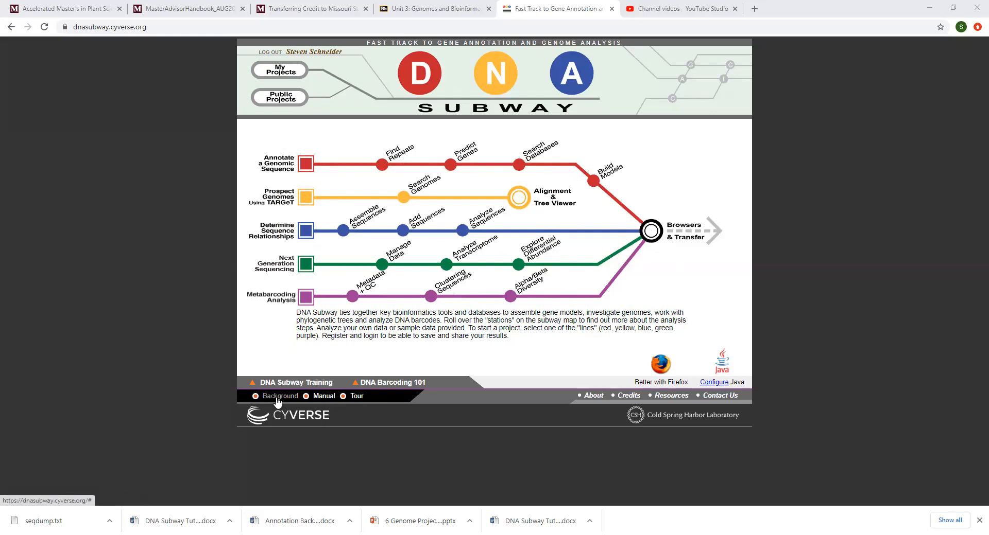
pyautogui.click(279, 396)
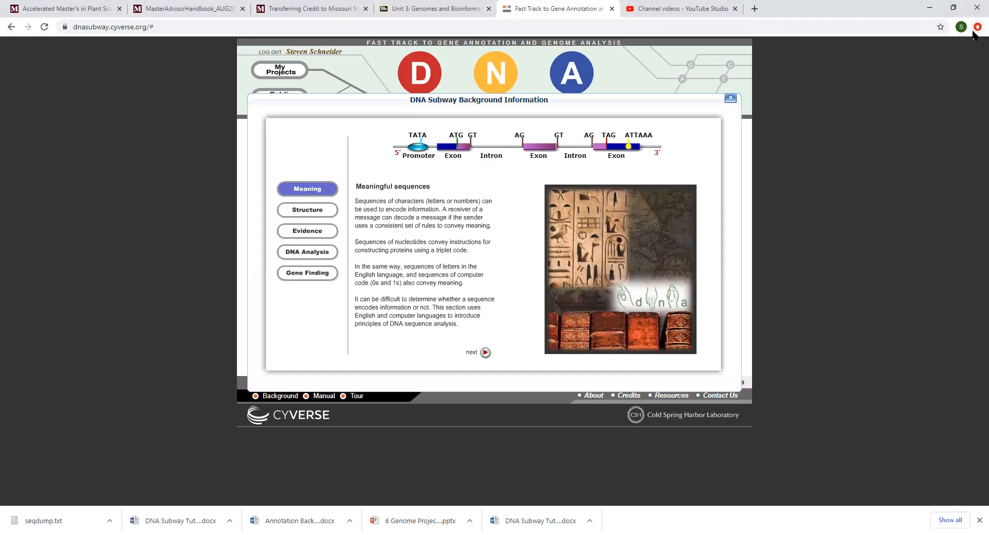
pyautogui.click(977, 26)
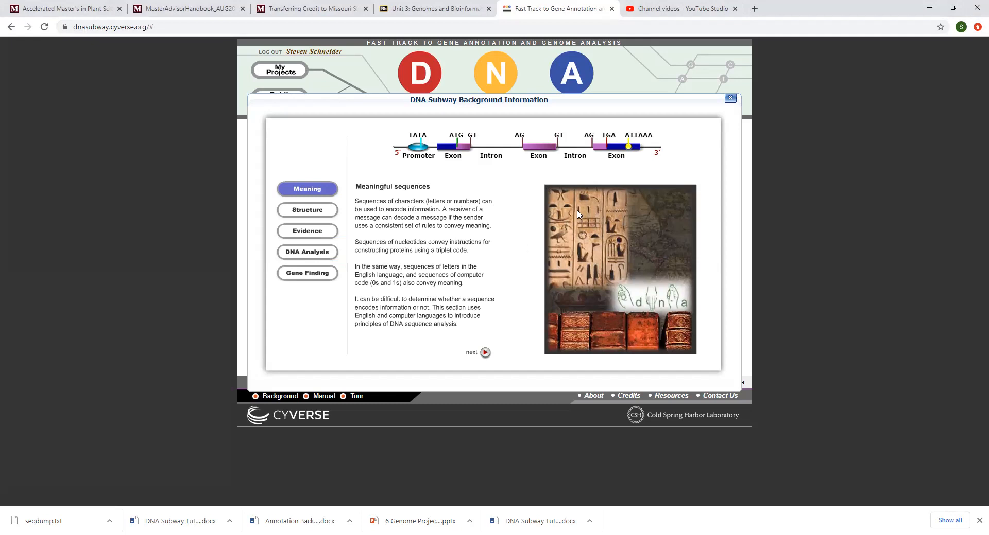
pyautogui.moveTo(420, 140)
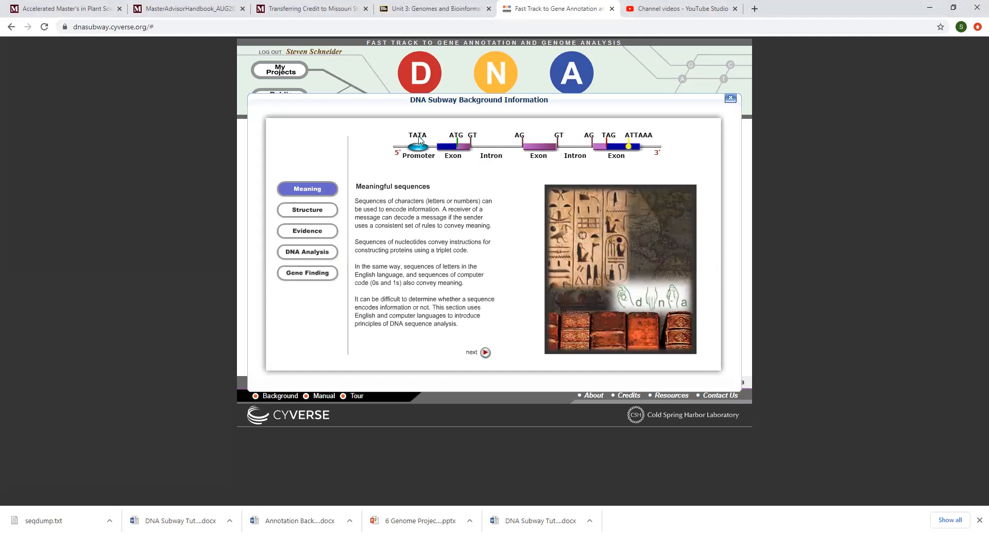
pyautogui.moveTo(468, 312)
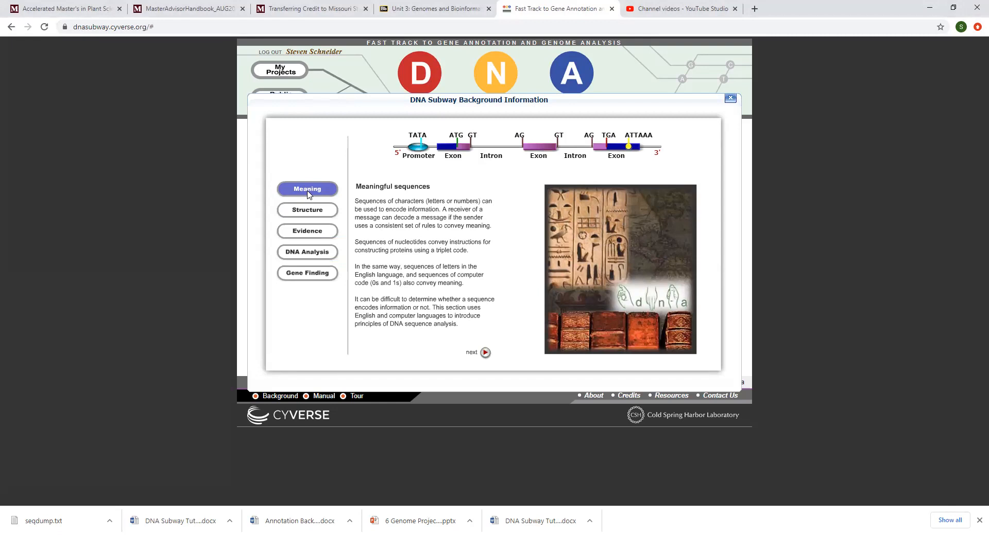
pyautogui.click(307, 252)
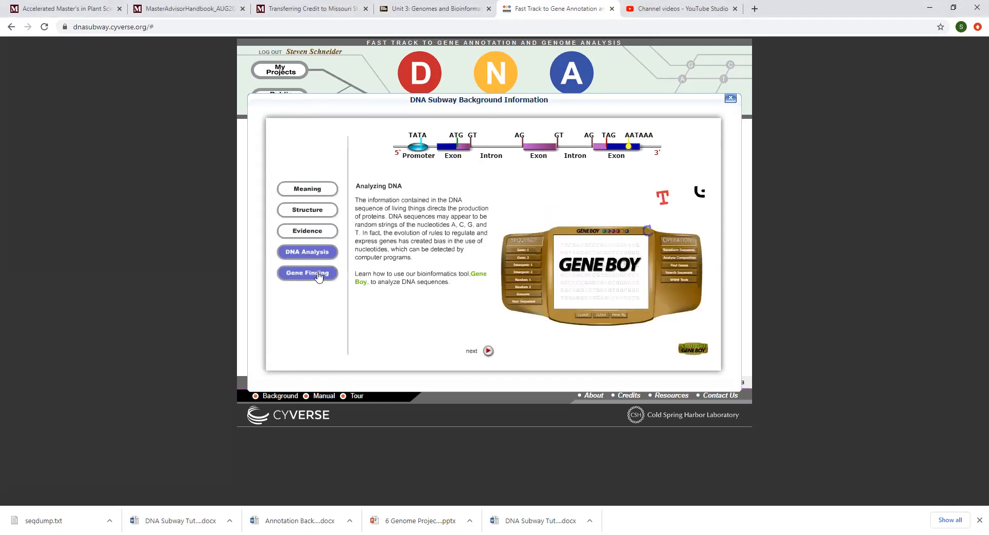
pyautogui.click(307, 272)
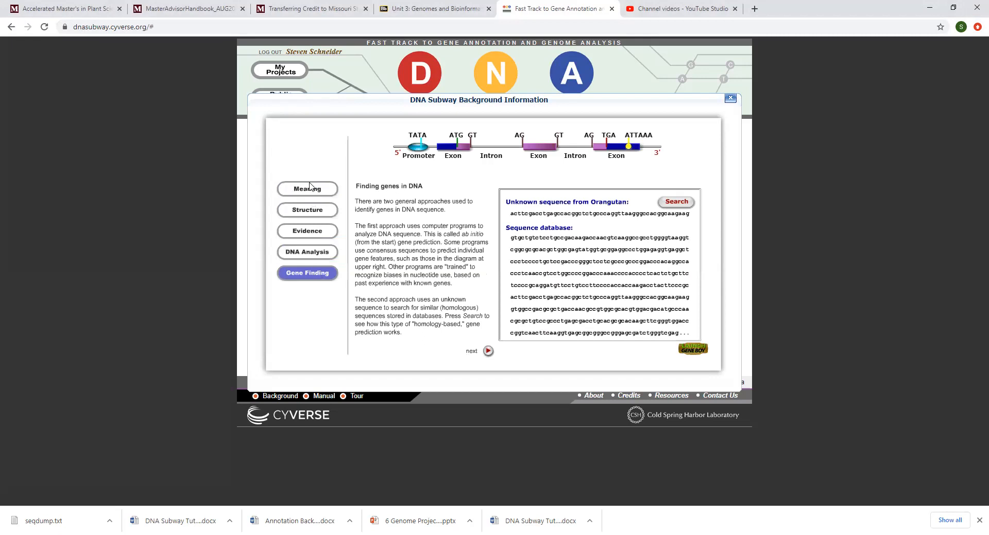
pyautogui.click(307, 188)
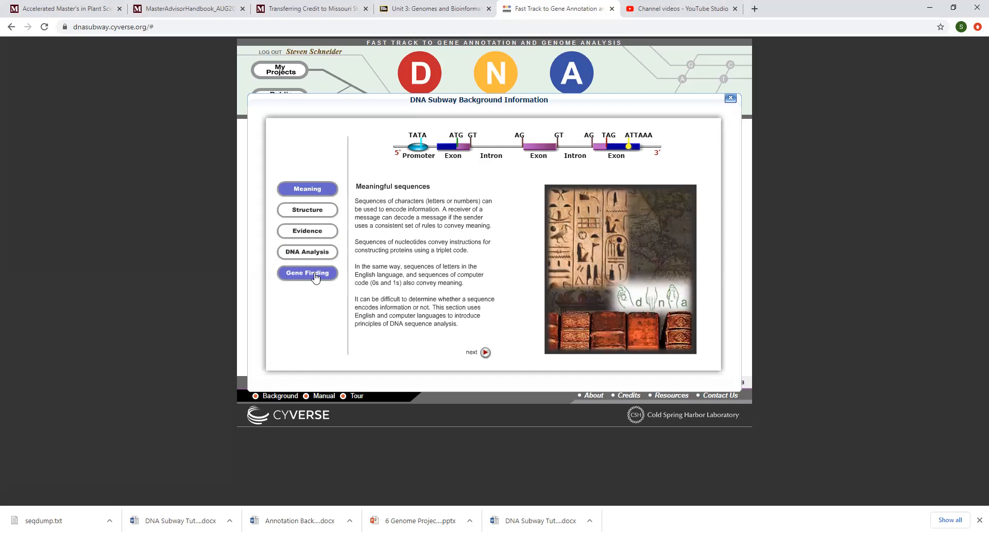
pyautogui.moveTo(306, 304)
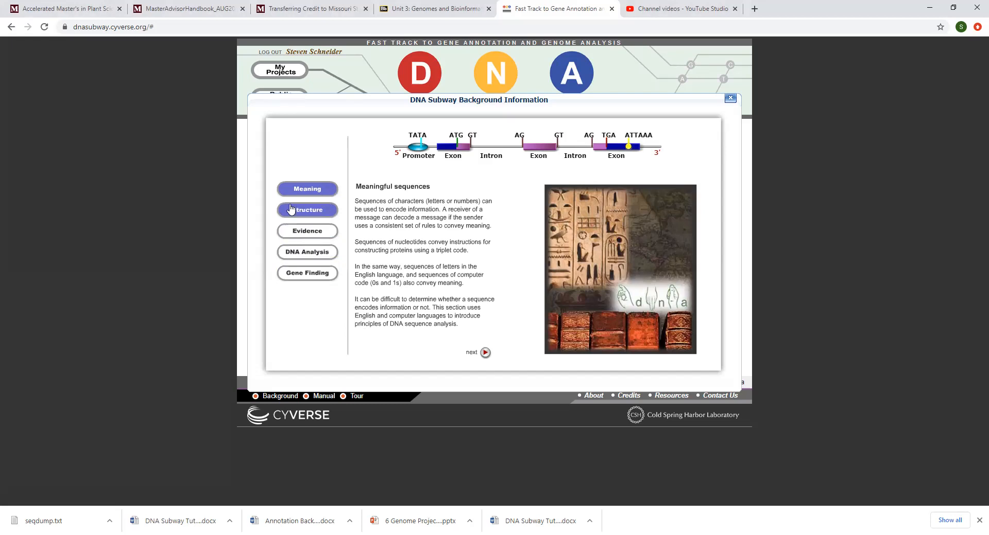
# - Open the Structure lesson and page to the ATG start and TAA, TAG, TGA stop codons
pyautogui.click(307, 210)
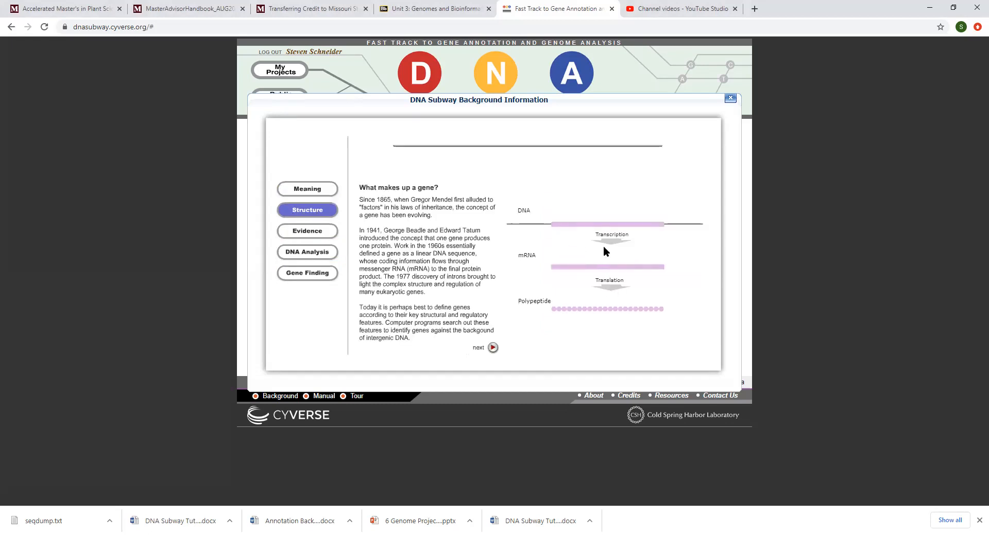
pyautogui.click(493, 347)
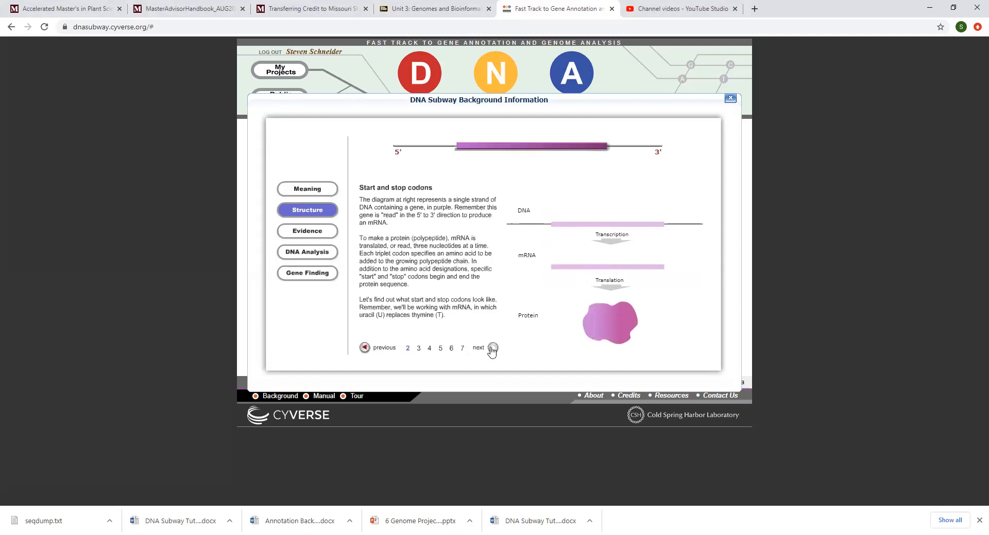
pyautogui.moveTo(492, 347)
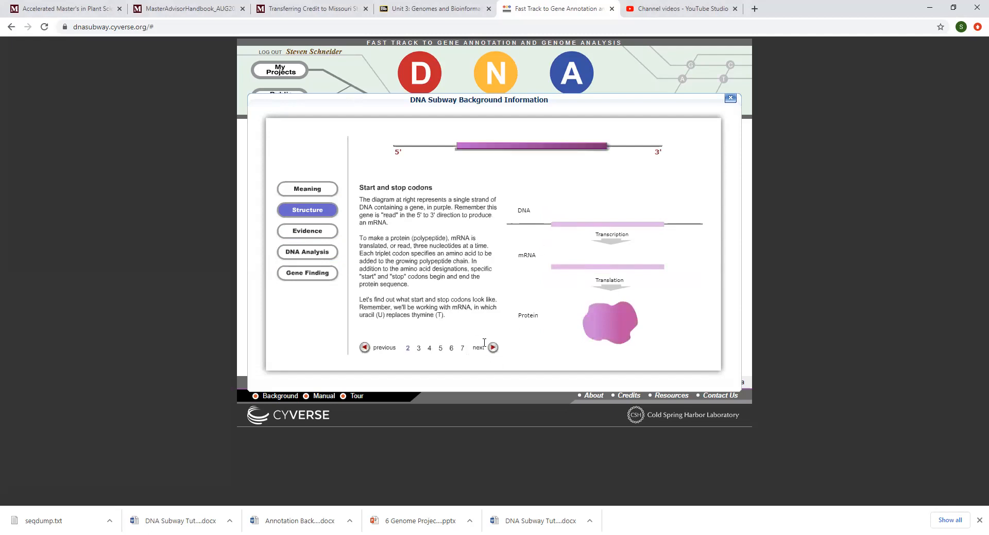
pyautogui.click(493, 348)
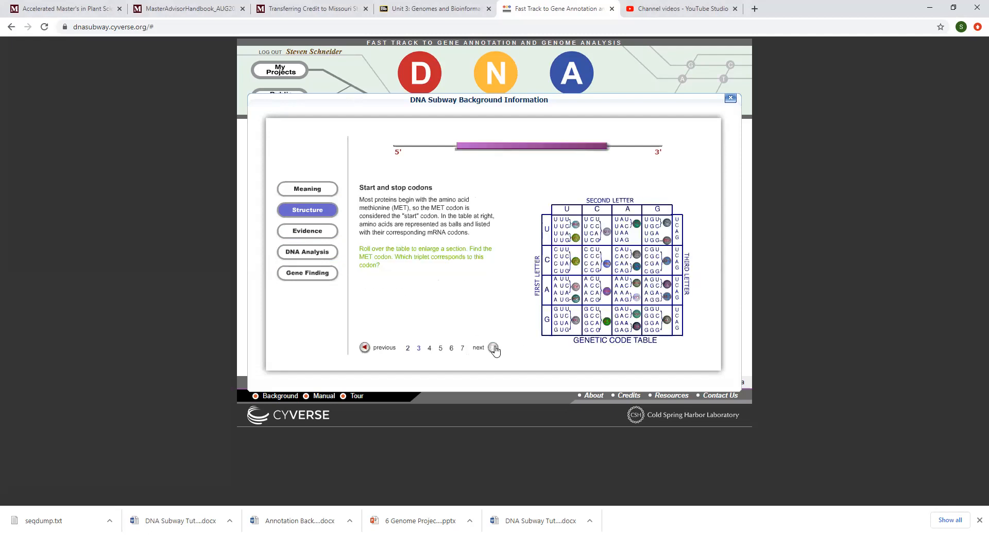
pyautogui.click(494, 348)
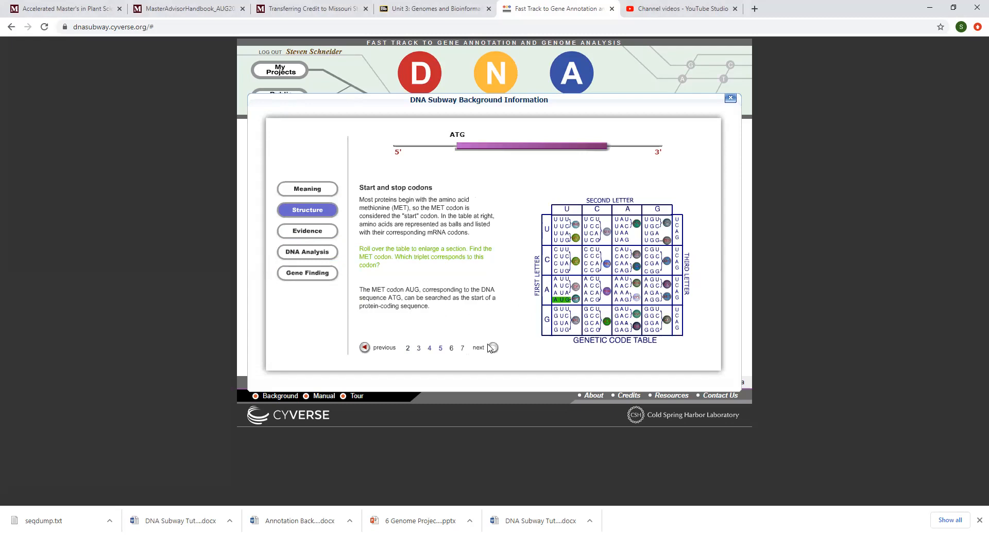
pyautogui.click(494, 348)
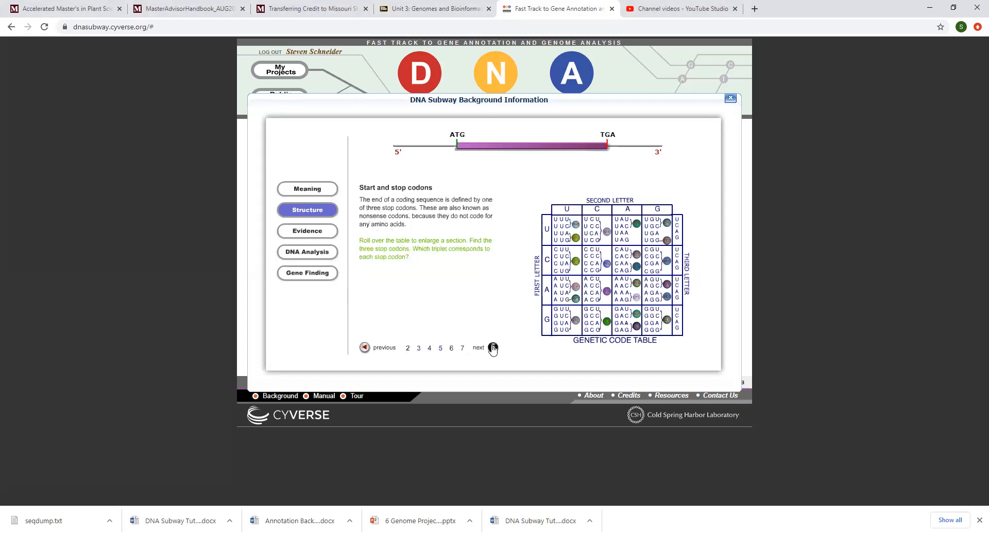
pyautogui.click(493, 348)
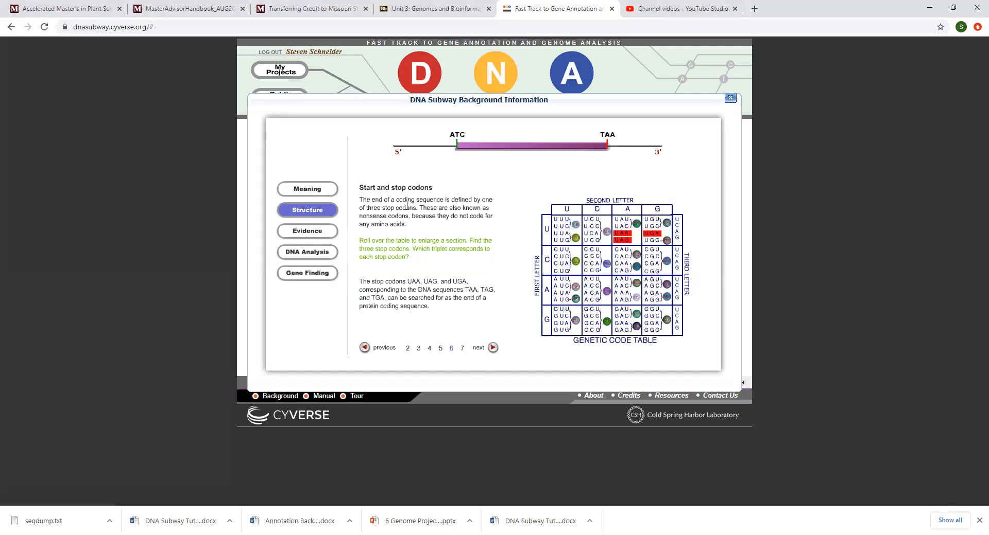
# - View the Evidence overview, then go back to the Meaningful sequences page
pyautogui.click(306, 231)
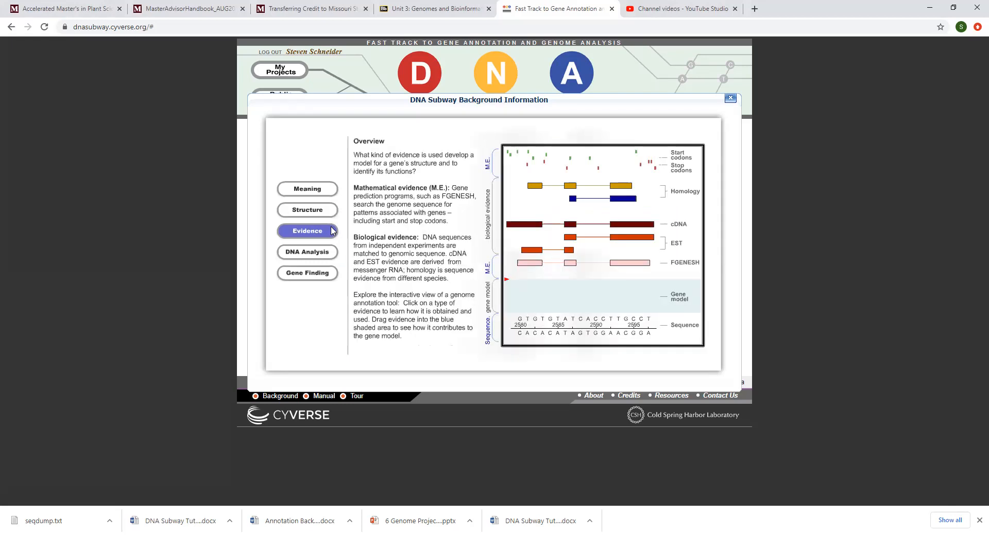
pyautogui.moveTo(544, 185)
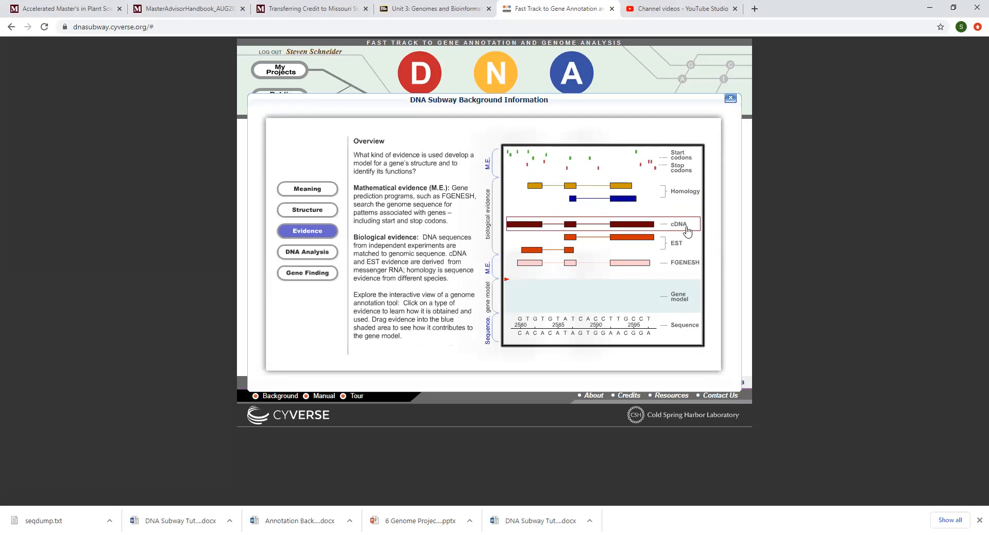
pyautogui.moveTo(681, 247)
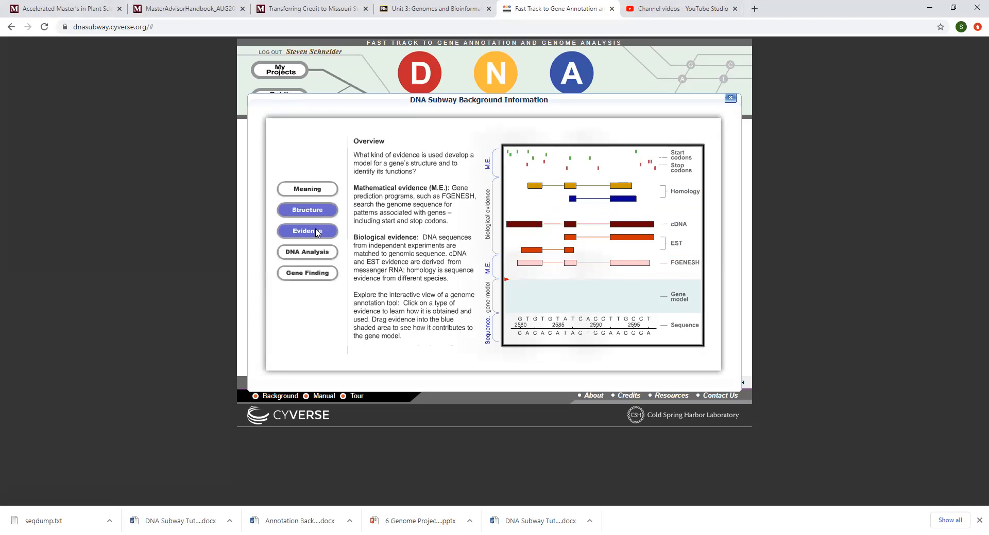
pyautogui.moveTo(307, 231)
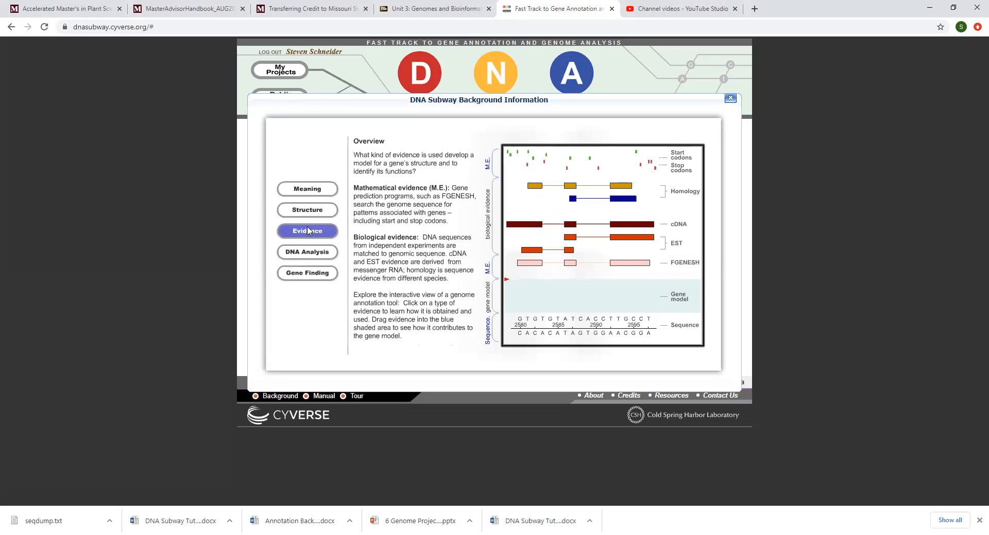
pyautogui.click(307, 189)
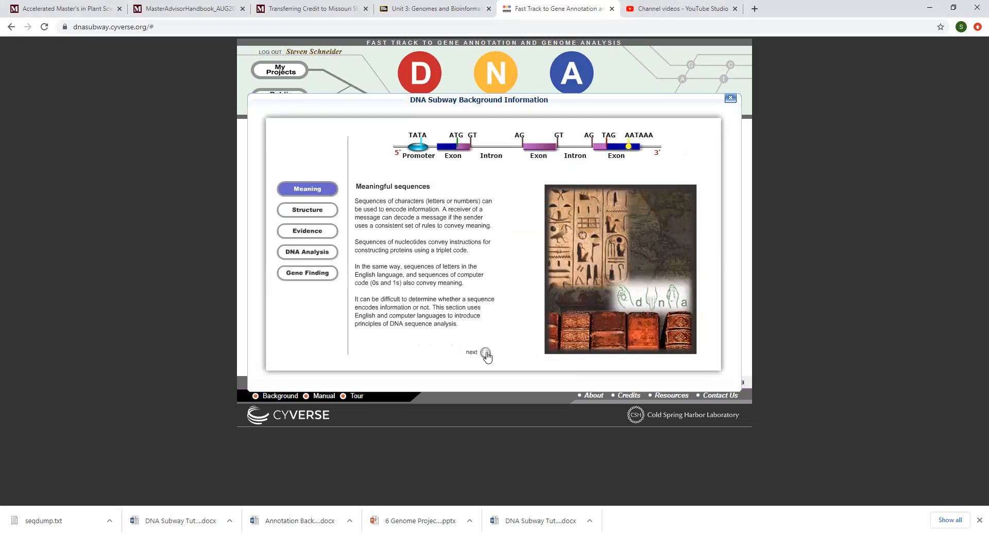
# - Page to the 1064-letter sequence, revealed as Watson's Nobel speech
pyautogui.click(485, 354)
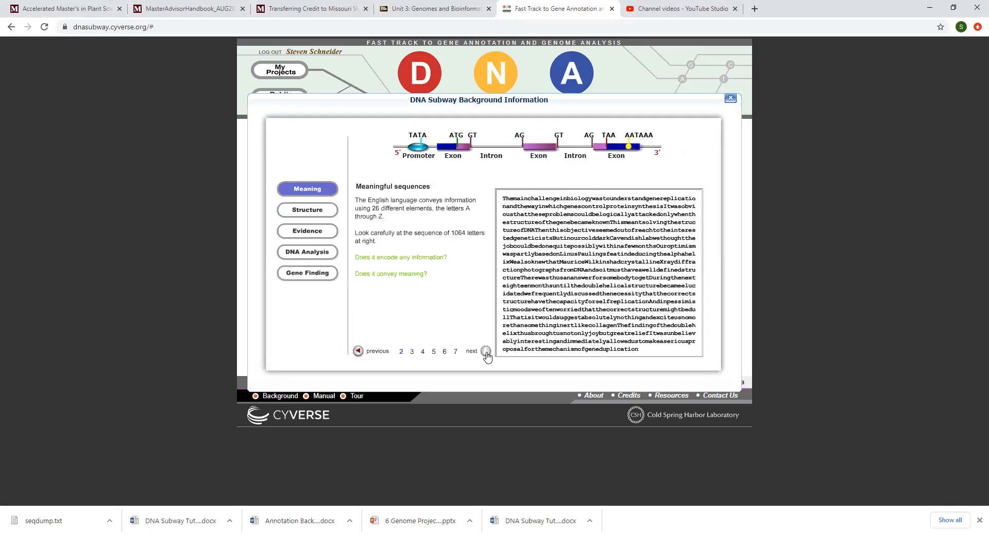
pyautogui.click(485, 351)
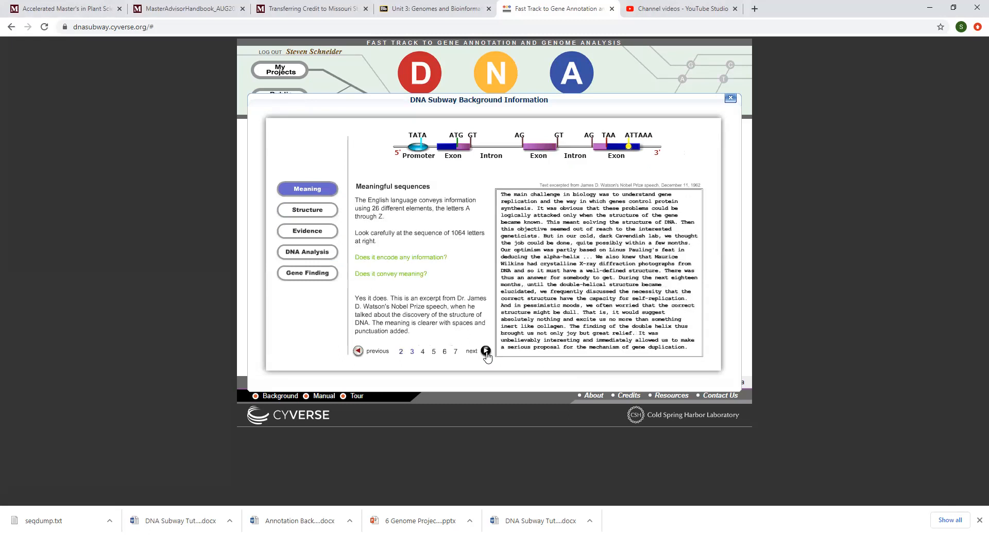
pyautogui.click(485, 351)
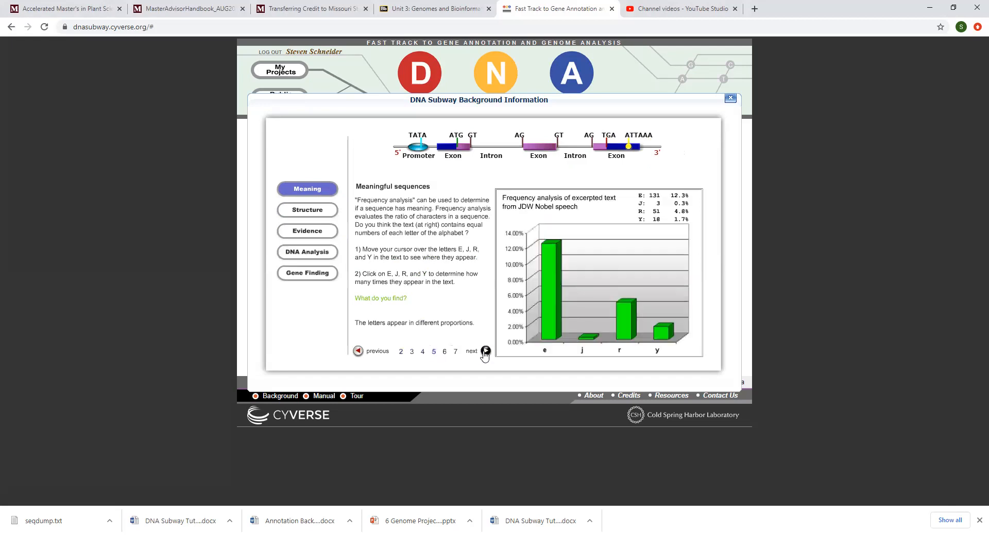
# - Compare the English and random letter-frequency graphs and continue to Analyzing DNA
pyautogui.click(485, 350)
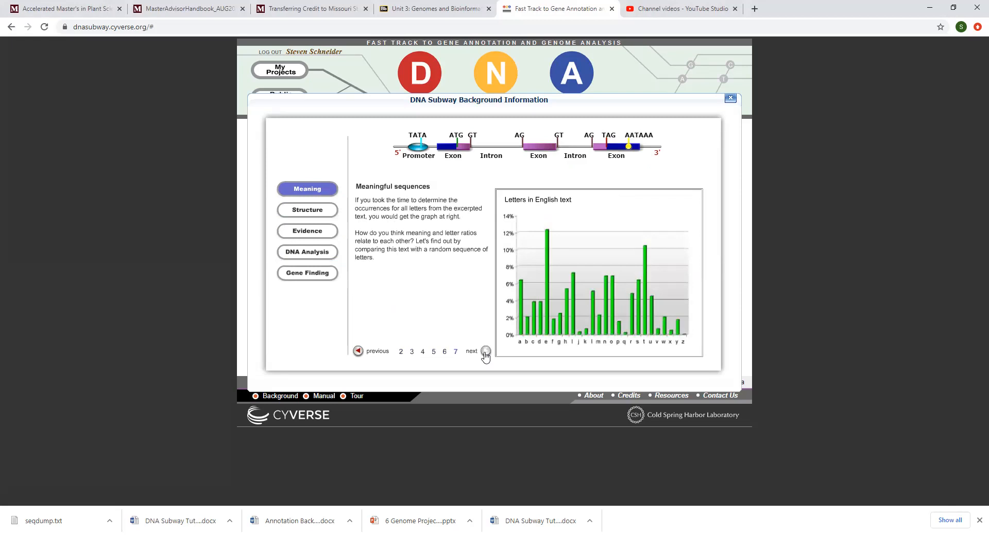
pyautogui.click(485, 351)
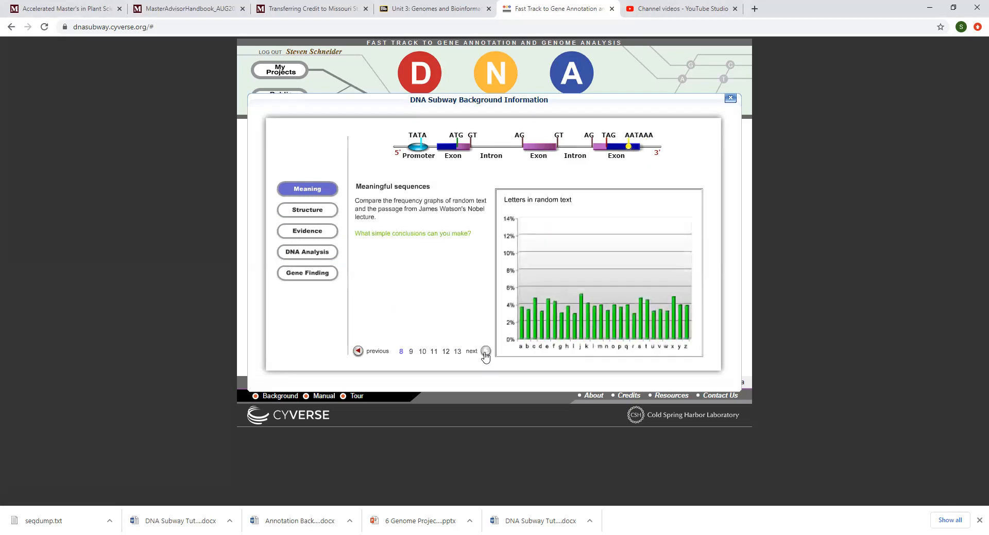
pyautogui.click(485, 351)
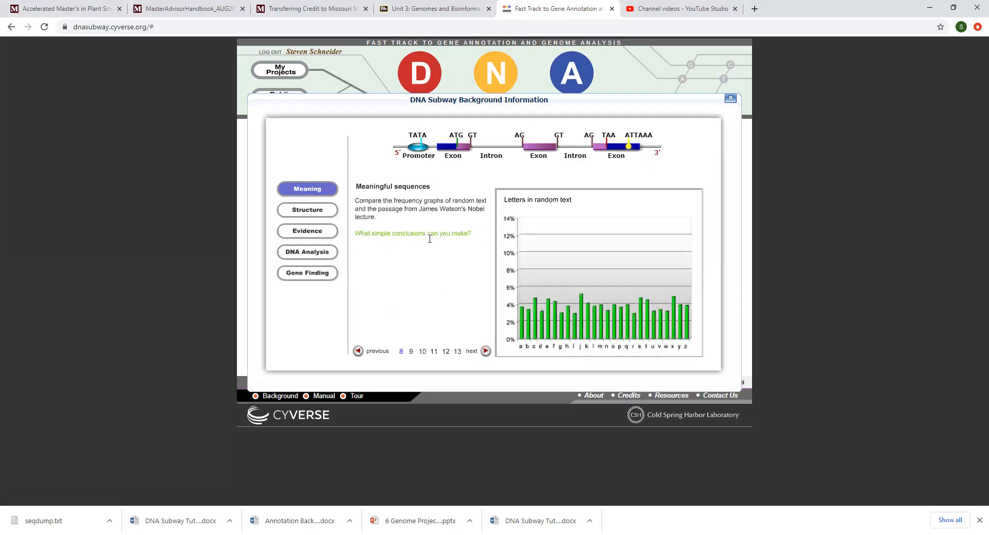
pyautogui.moveTo(471, 257)
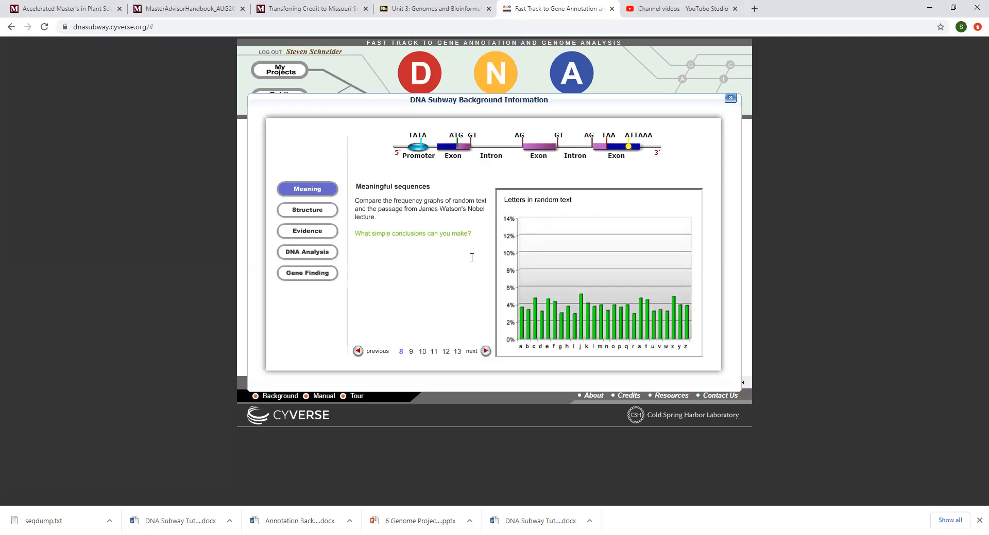
pyautogui.click(485, 351)
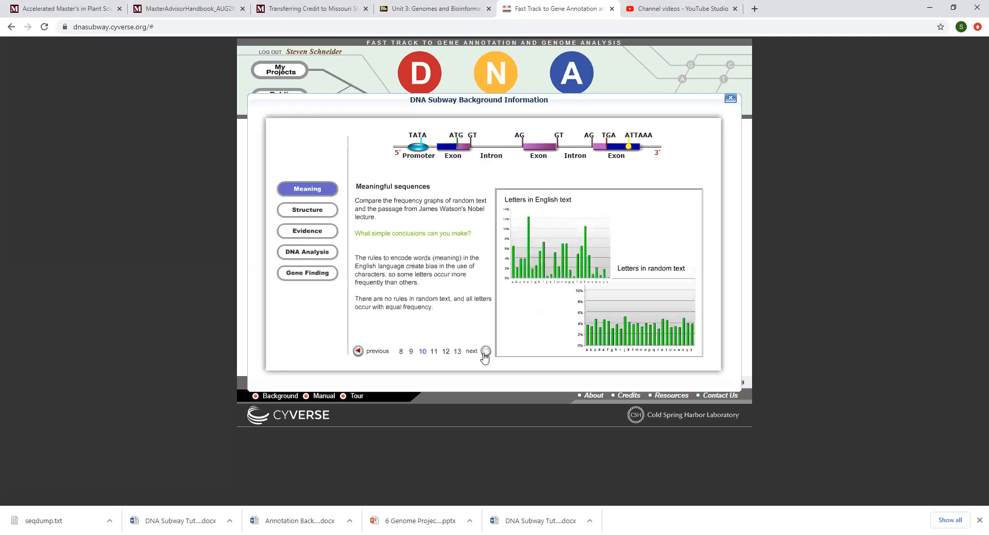
pyautogui.click(485, 351)
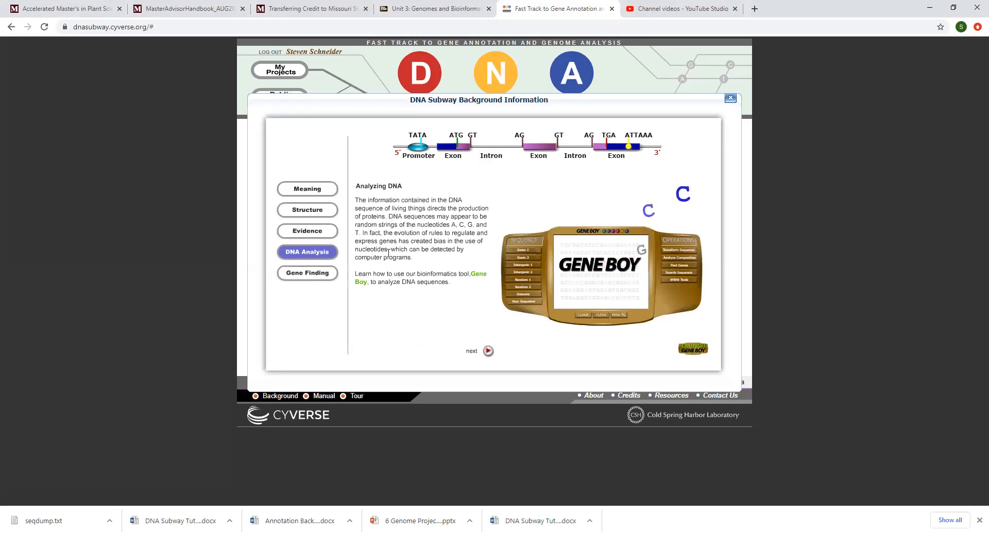
# - Show the 'To use Gene Boy' instructions and launch Gene Boy in a new tab
pyautogui.click(487, 351)
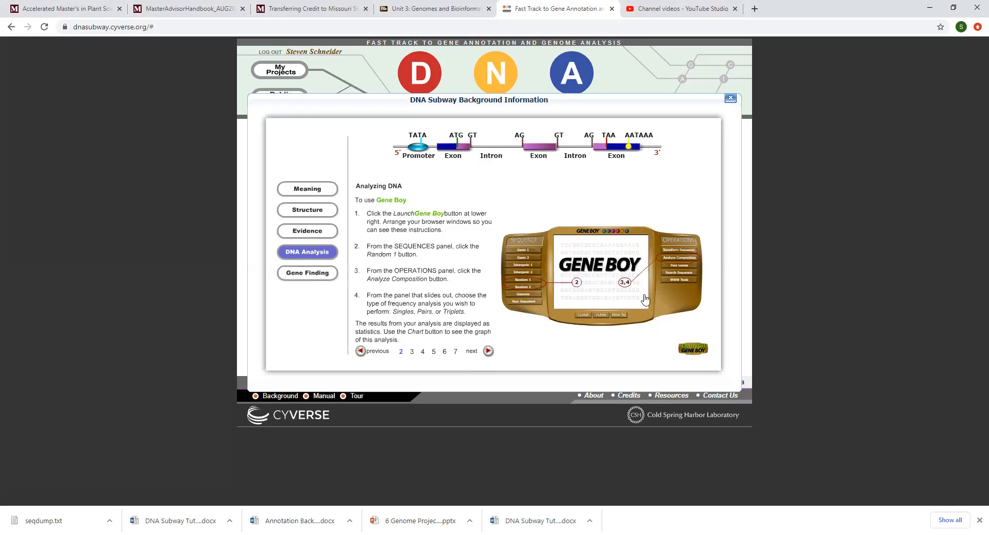
pyautogui.moveTo(692, 348)
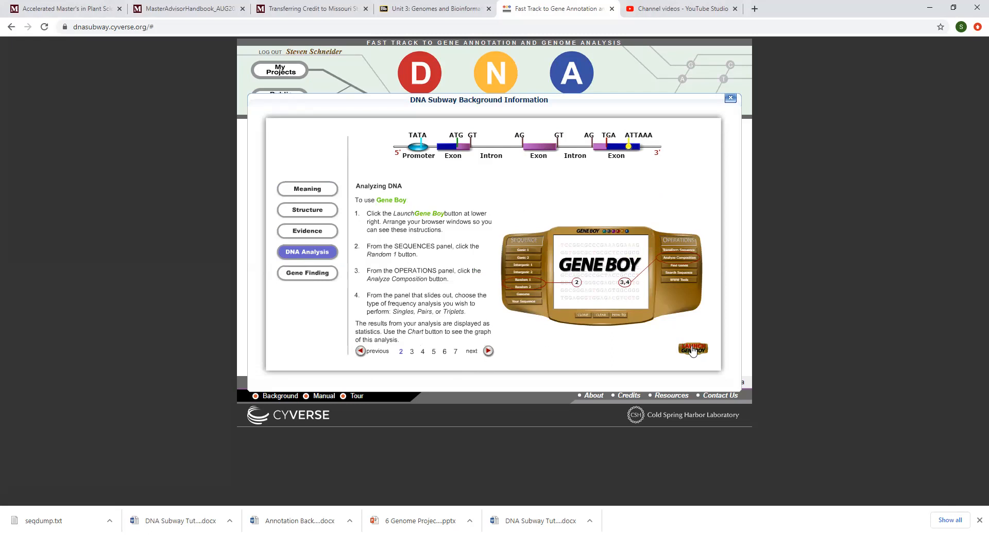
pyautogui.click(692, 350)
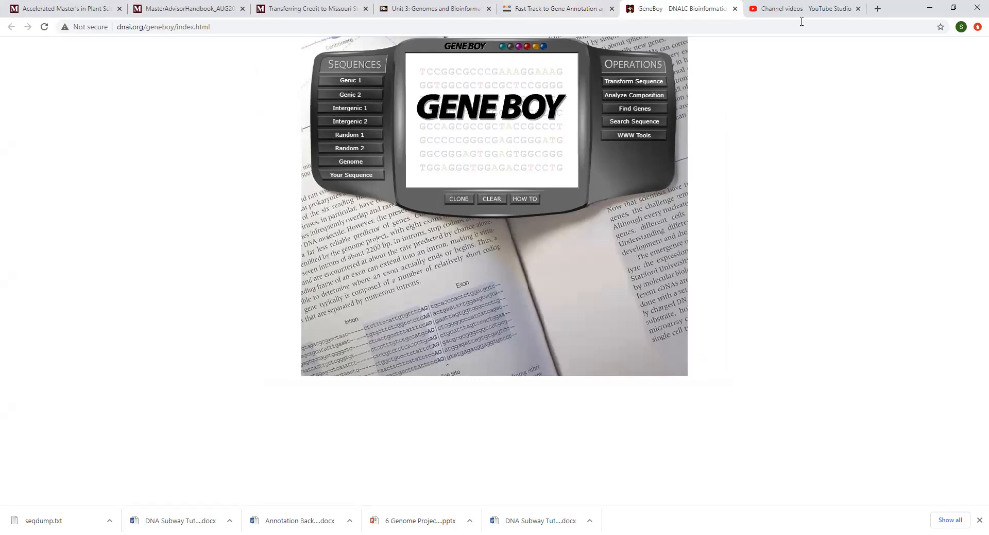
pyautogui.moveTo(901, 9)
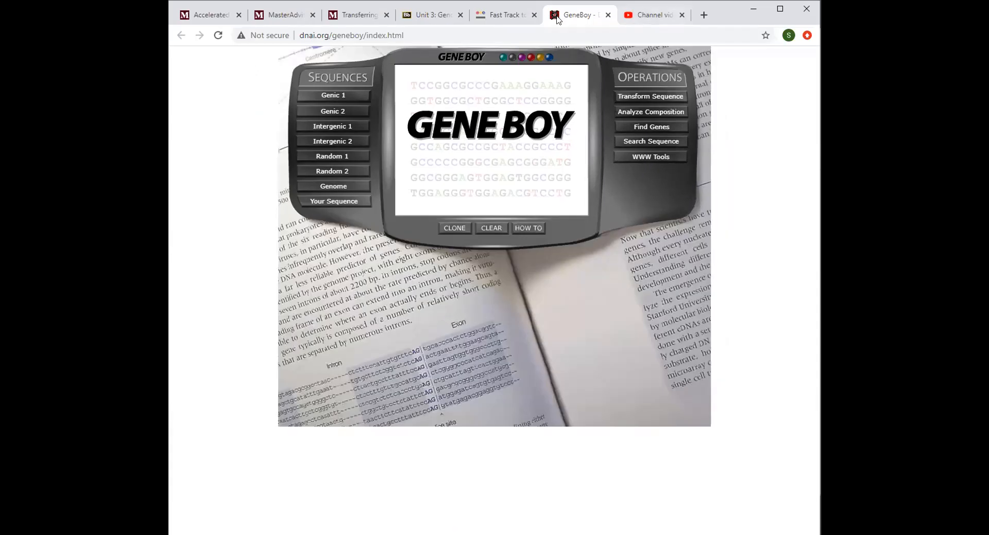
# - Revisit the DNA Subway instructions tab, then switch back to Gene Boy
pyautogui.click(504, 14)
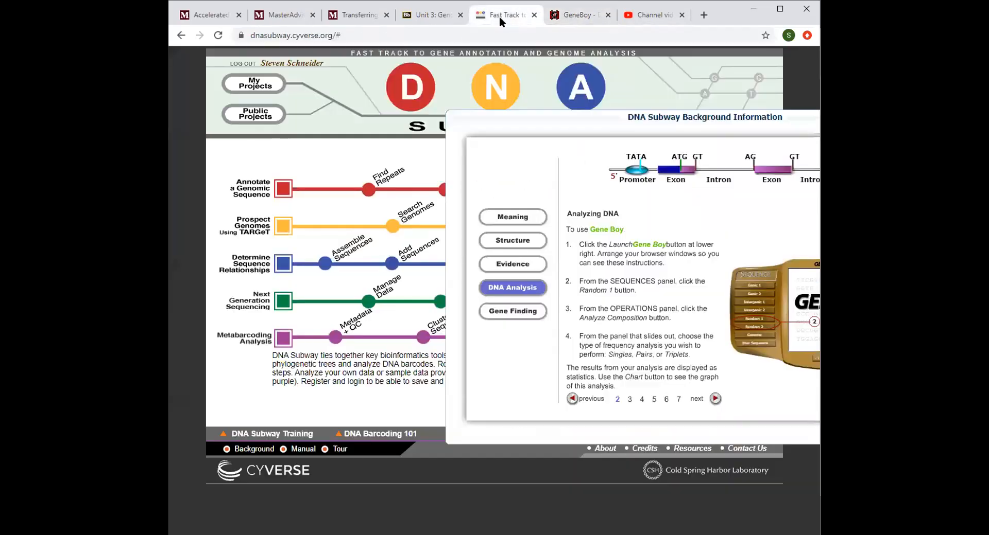
pyautogui.moveTo(819, 109)
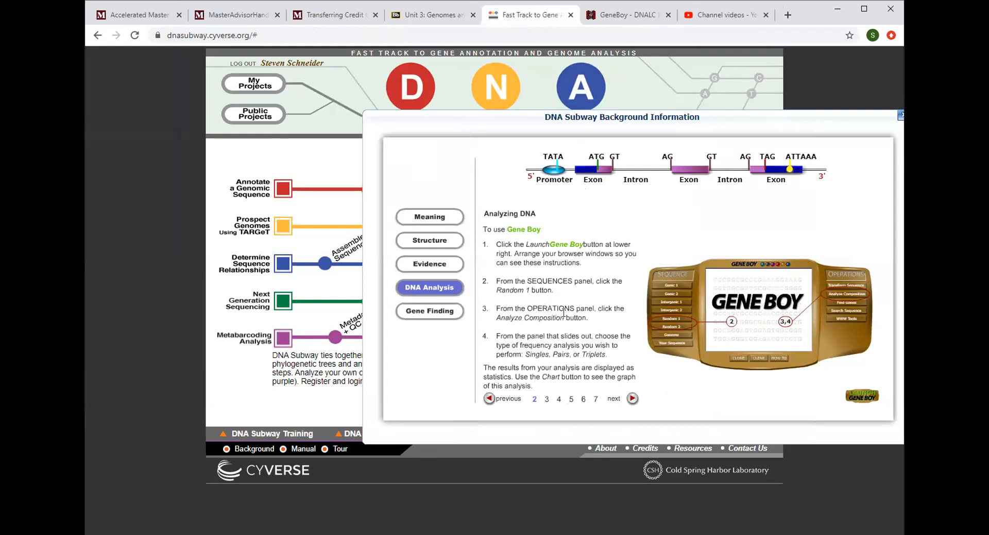
pyautogui.click(626, 14)
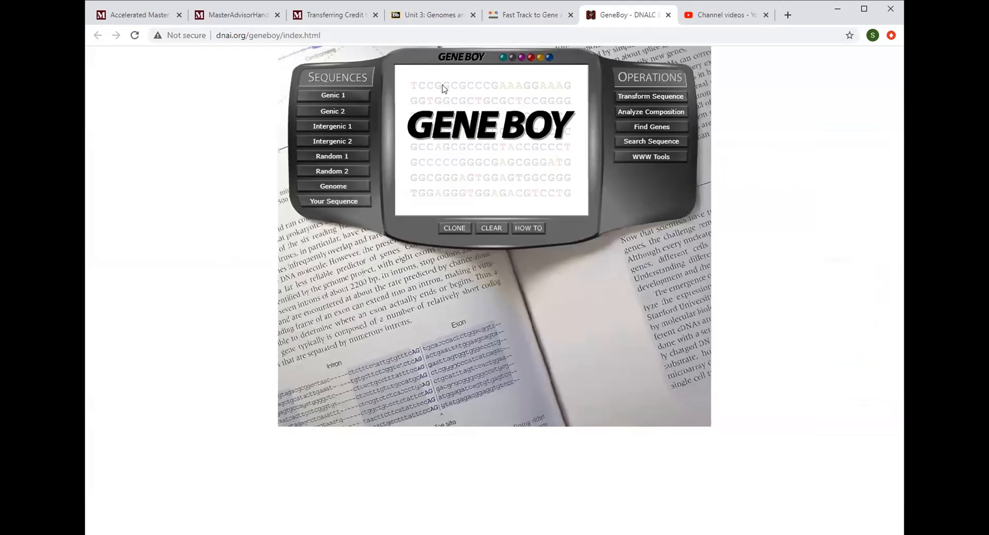
pyautogui.moveTo(333, 162)
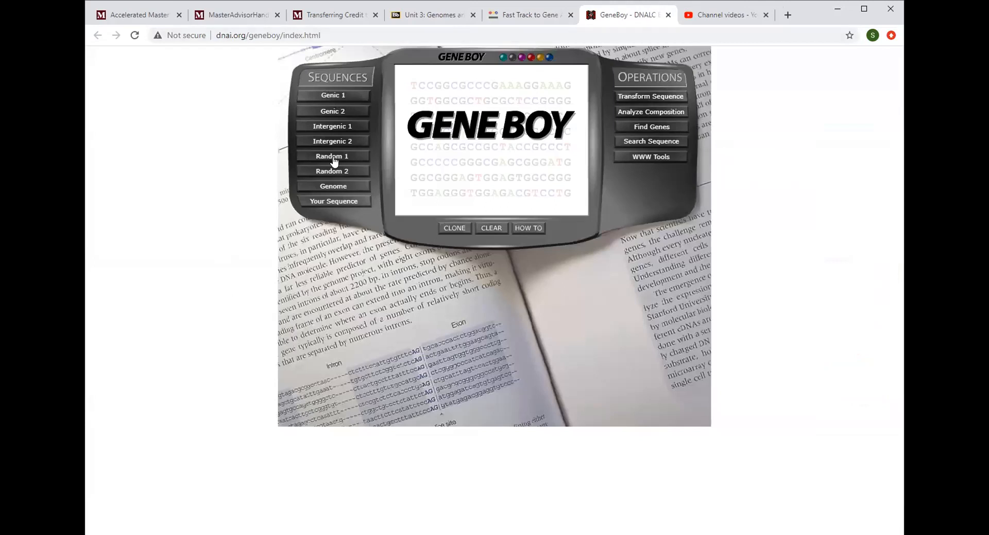
# - Chart Random 1's single-nucleotide composition (about 25% per base), then return to DNA Subway
pyautogui.click(332, 156)
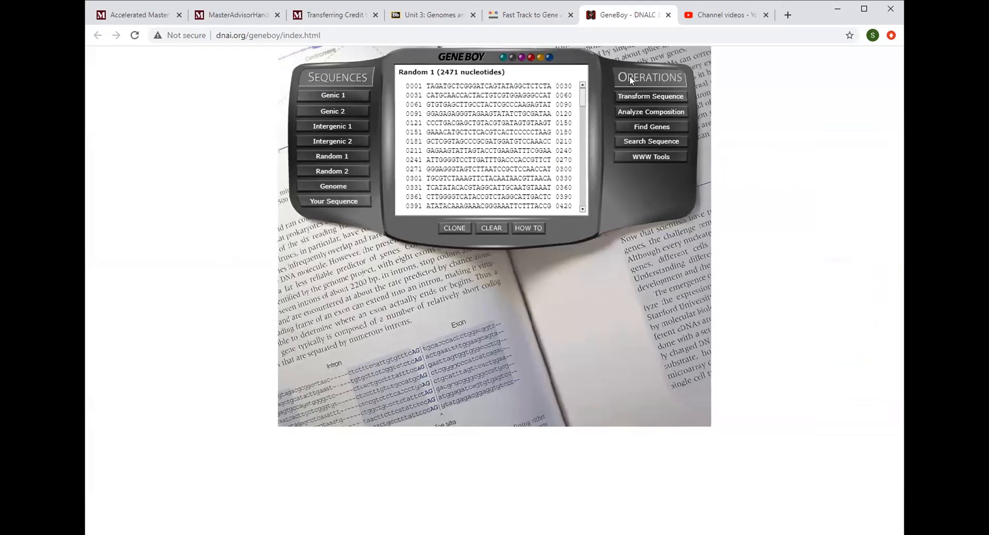
pyautogui.click(649, 112)
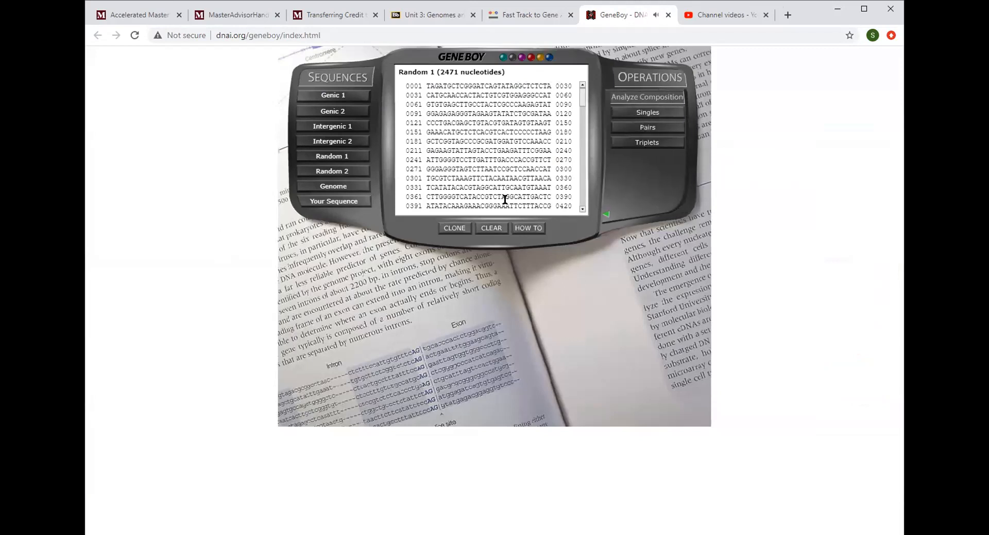
pyautogui.scroll(-3)
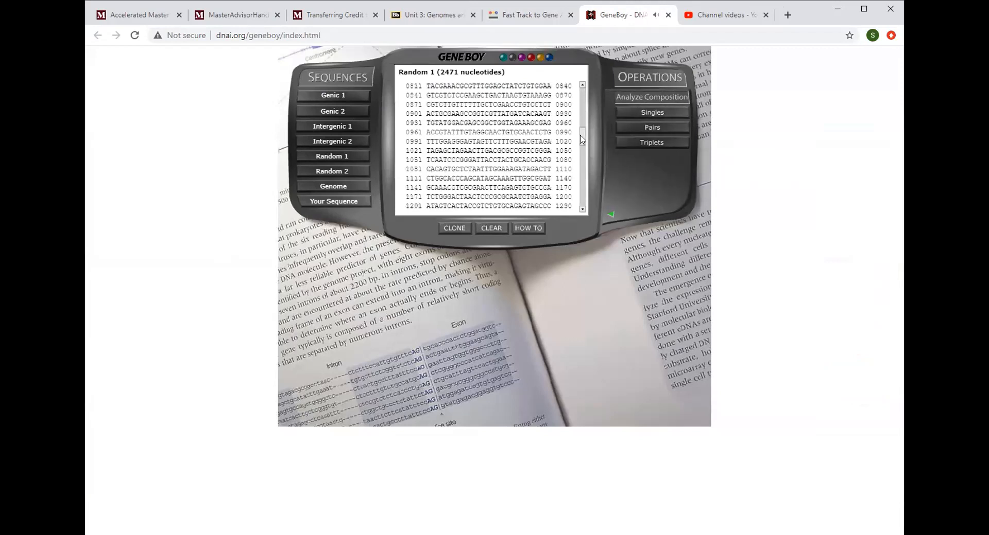
pyautogui.scroll(3)
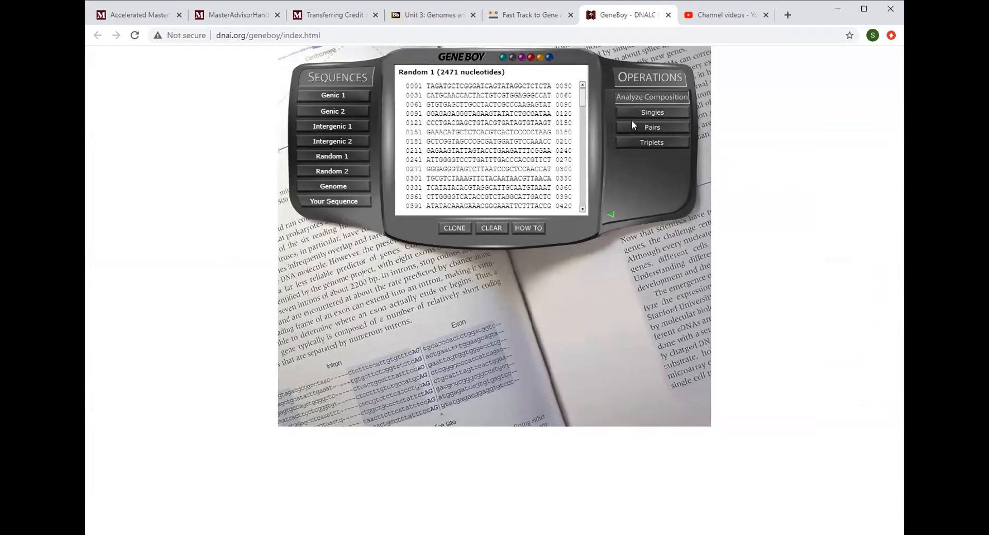
pyautogui.click(652, 112)
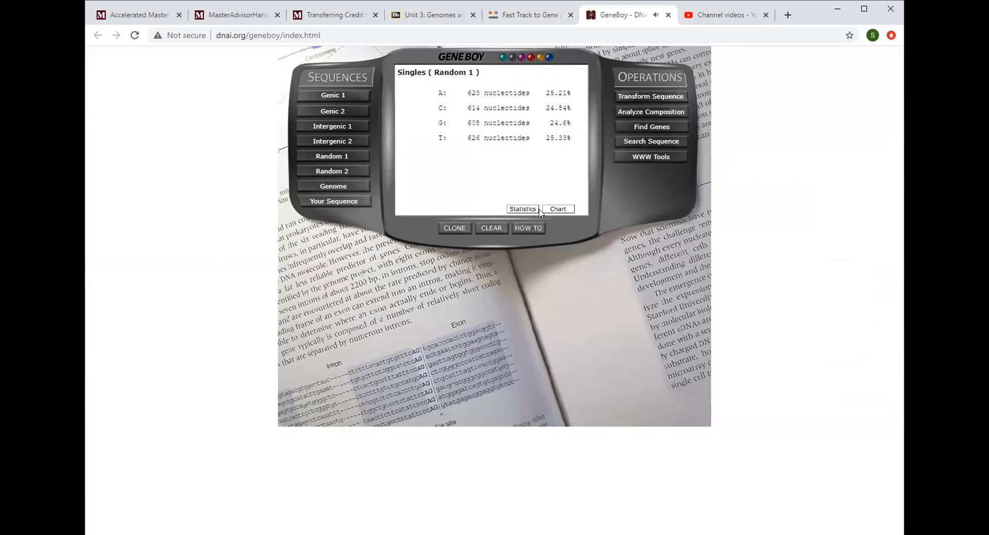
pyautogui.click(556, 209)
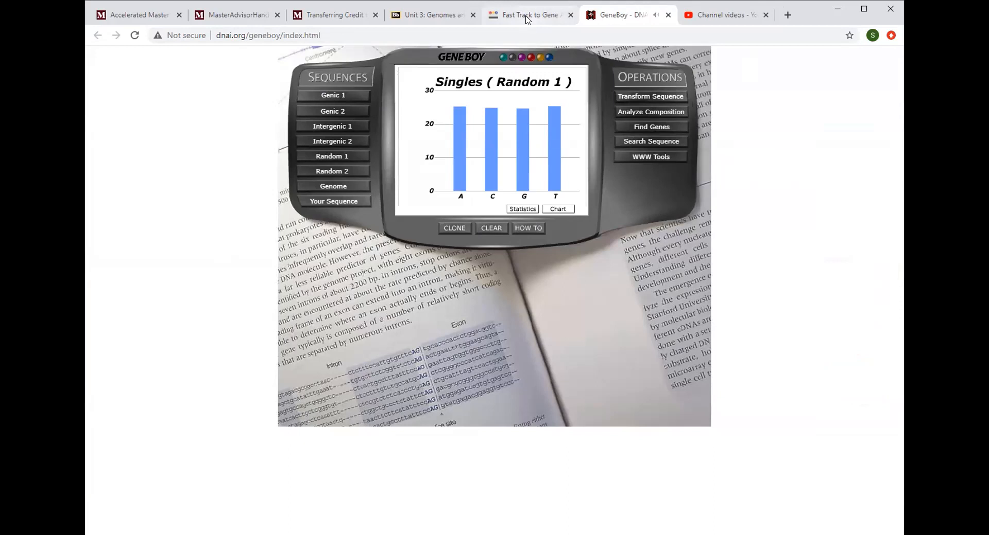
pyautogui.click(528, 15)
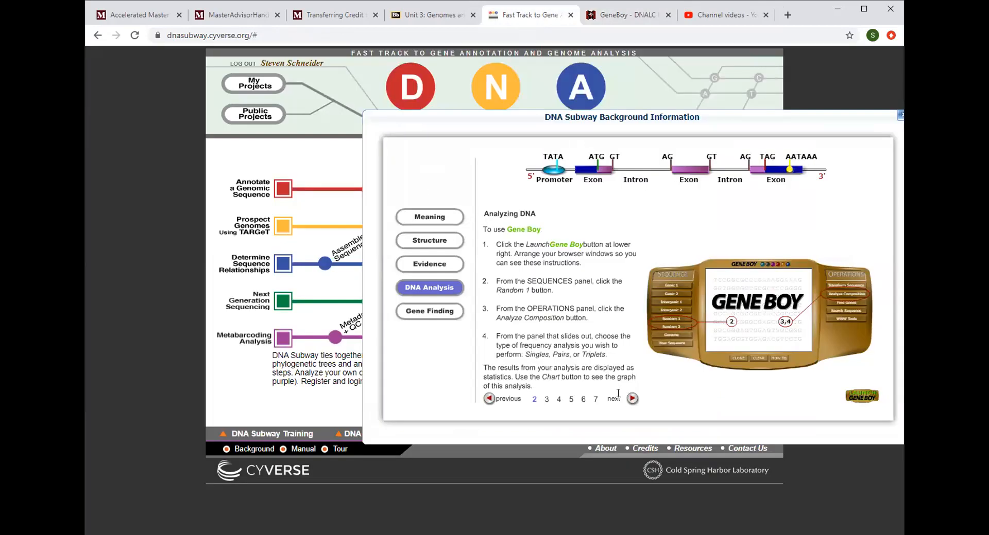
# - Read the remaining Analyzing DNA pages through the genic-versus-random comparison, then start Gene Finding
pyautogui.click(632, 399)
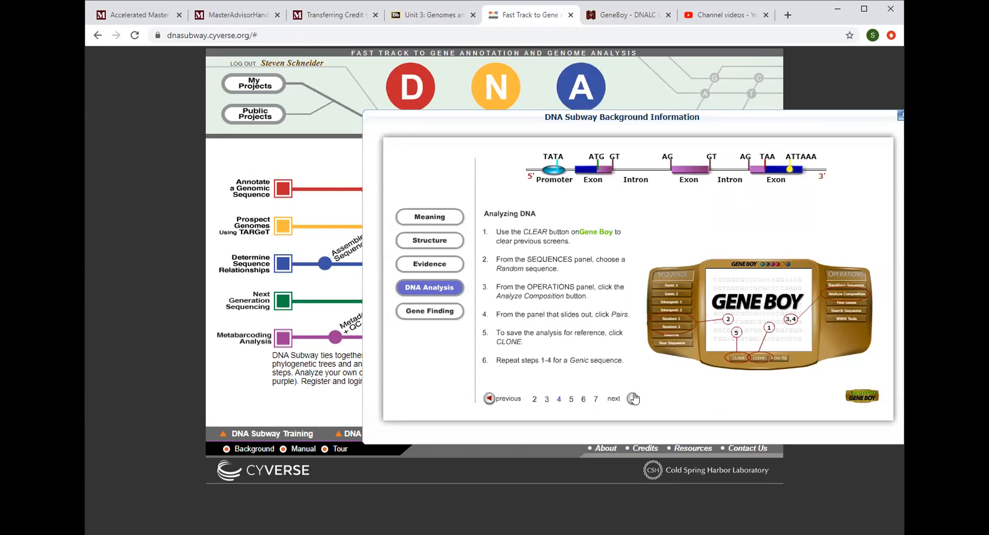
pyautogui.click(612, 398)
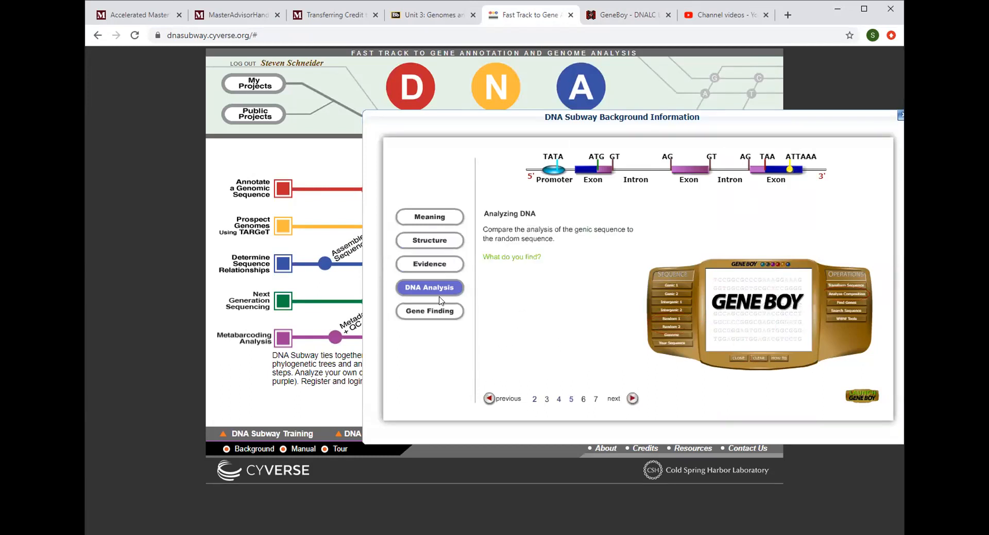
pyautogui.click(429, 311)
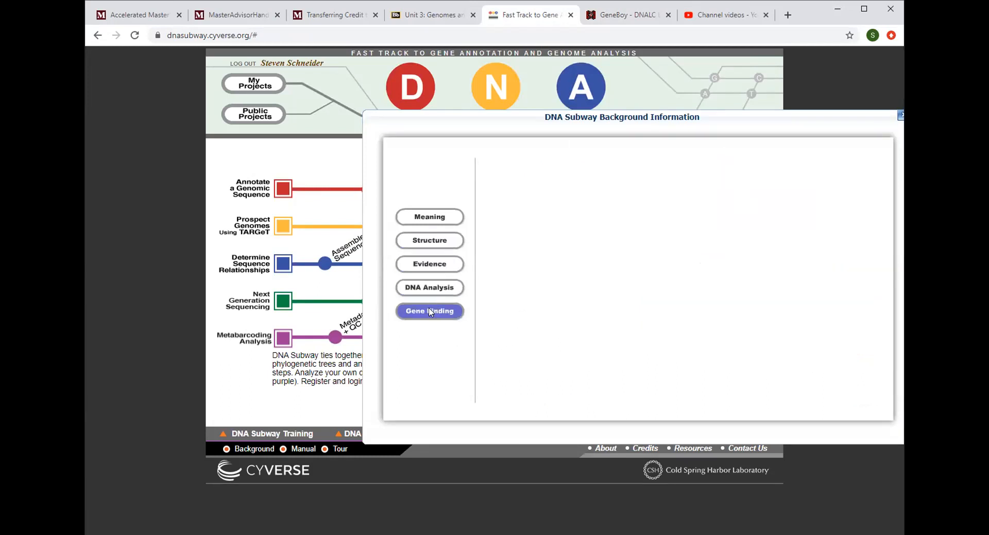
# - Read the homology search and Gene Boy ORF-finding pages, then return to Meaning
pyautogui.click(429, 311)
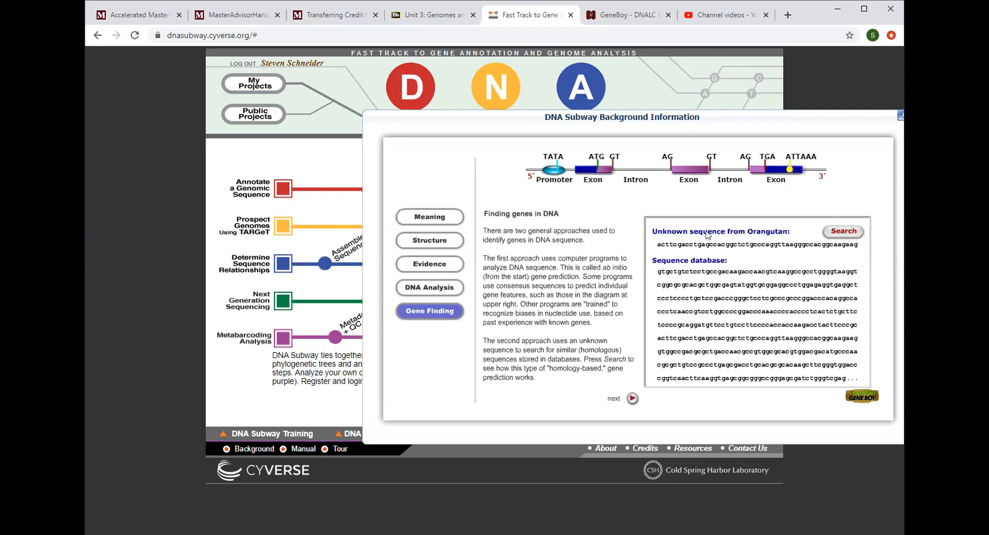
pyautogui.click(631, 398)
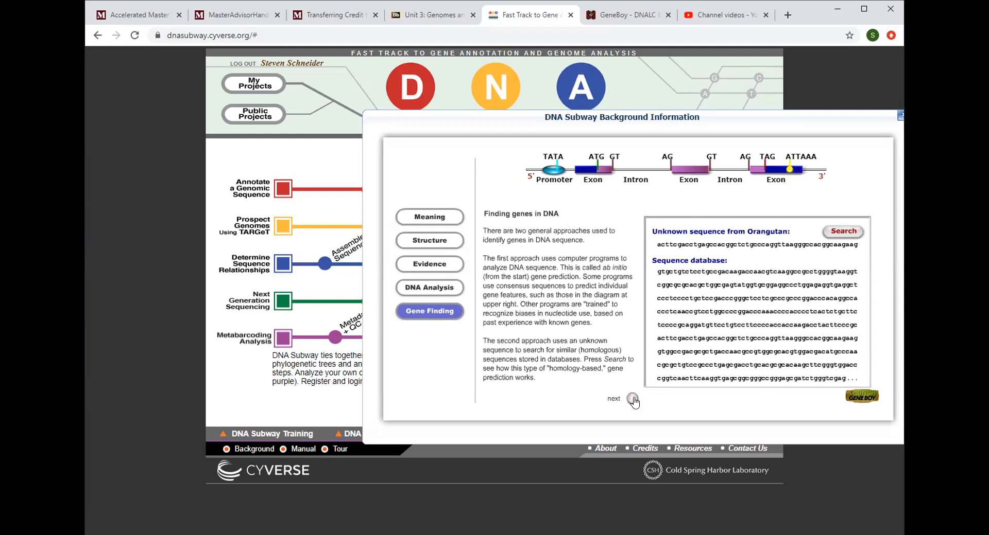
pyautogui.click(632, 399)
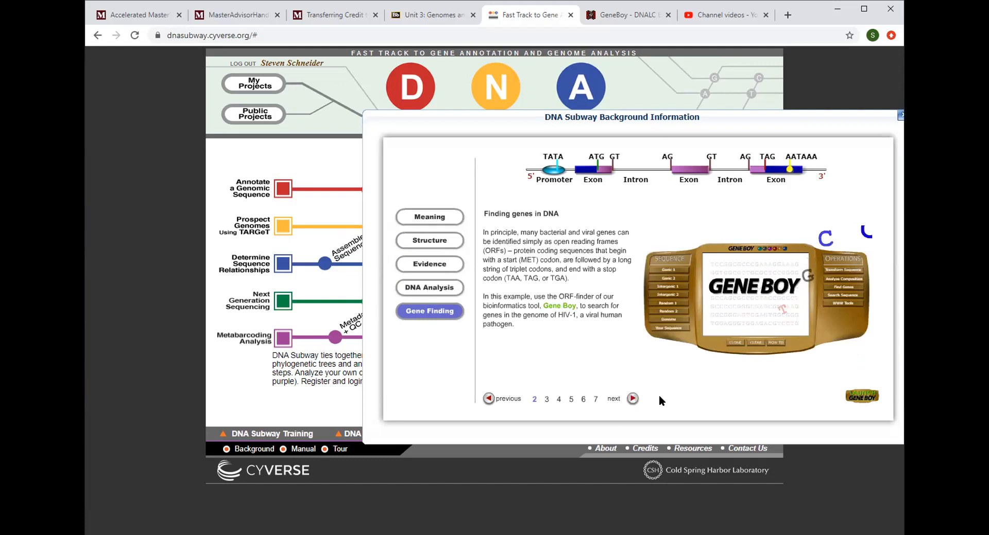
pyautogui.click(632, 399)
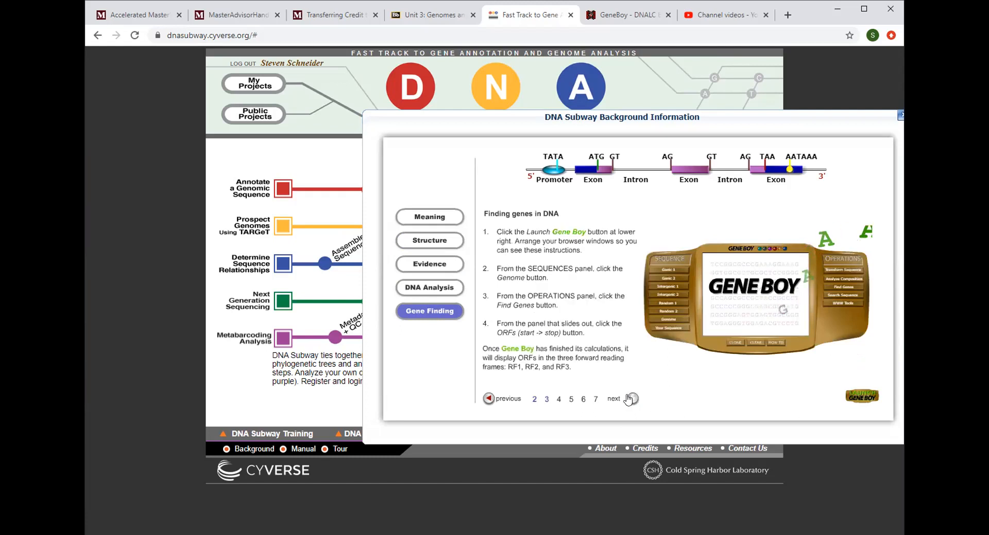
pyautogui.moveTo(463, 360)
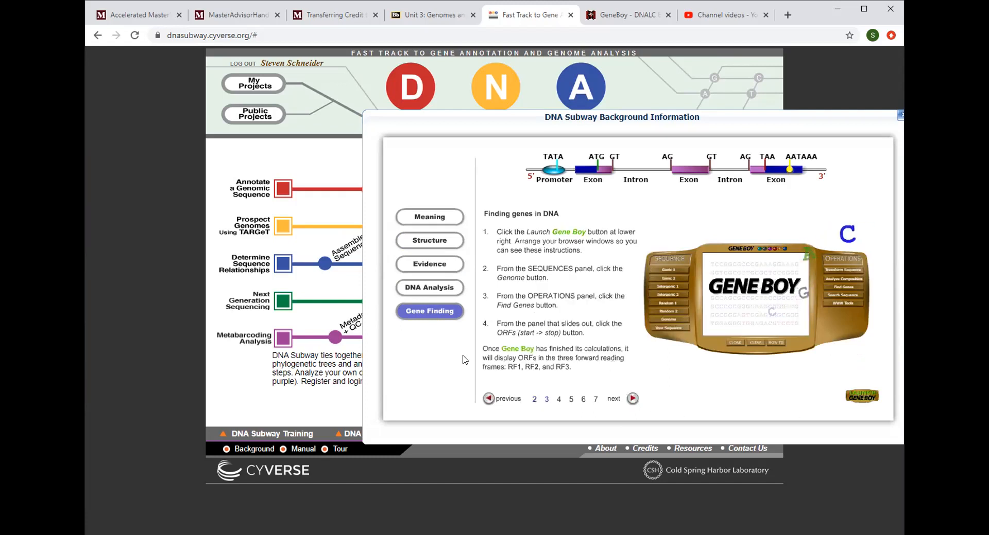
pyautogui.click(429, 217)
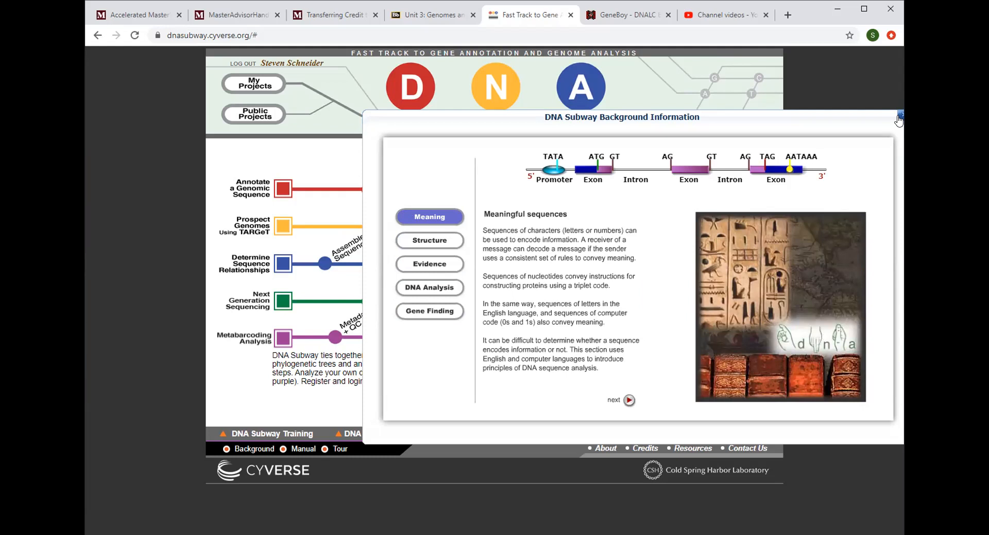
# - Close the Background Information lesson, then open and close the short tour video
pyautogui.click(898, 117)
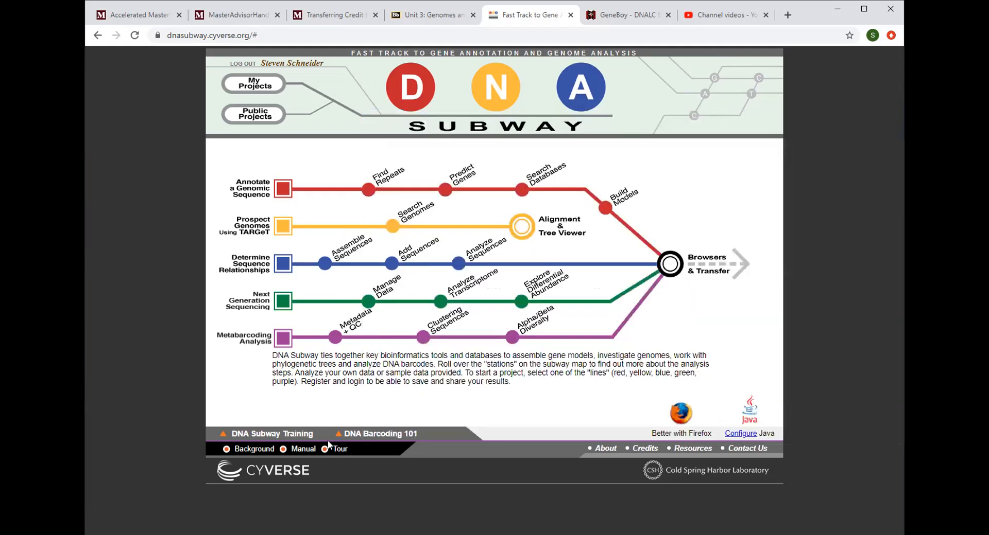
pyautogui.click(340, 449)
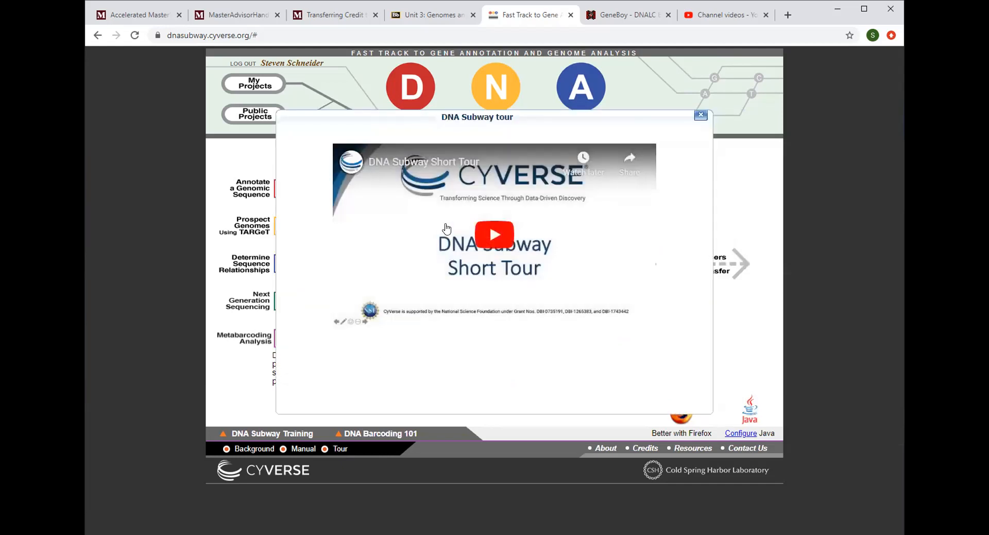
pyautogui.moveTo(703, 127)
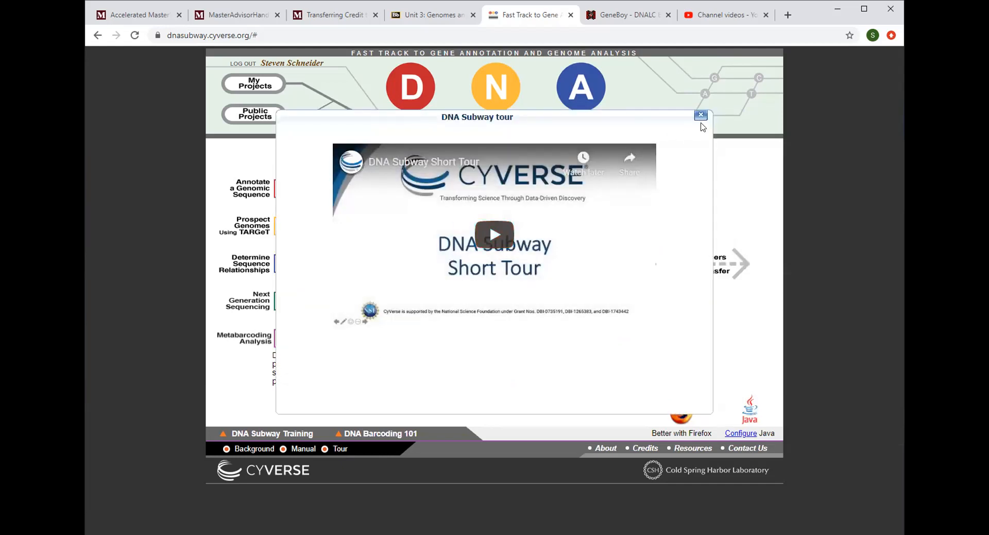
pyautogui.click(699, 116)
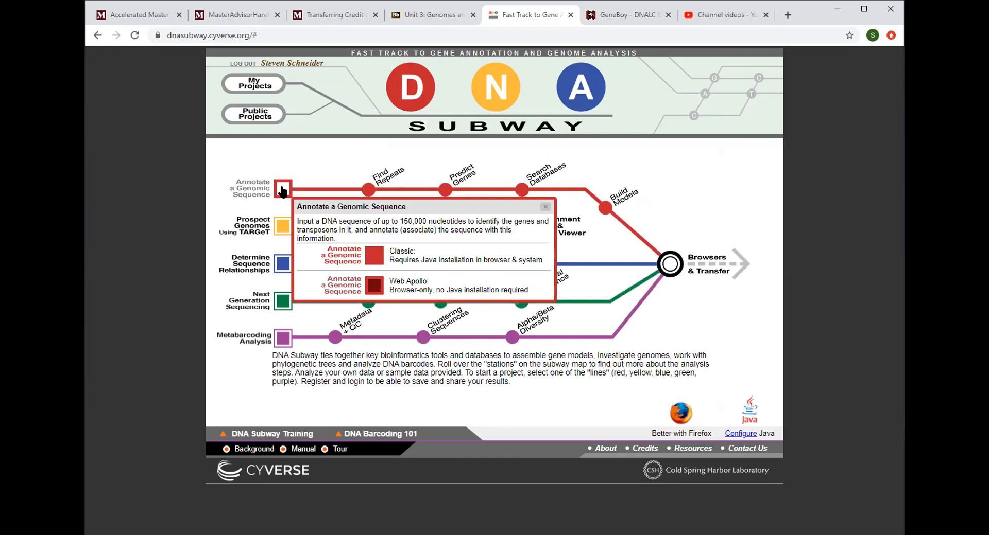